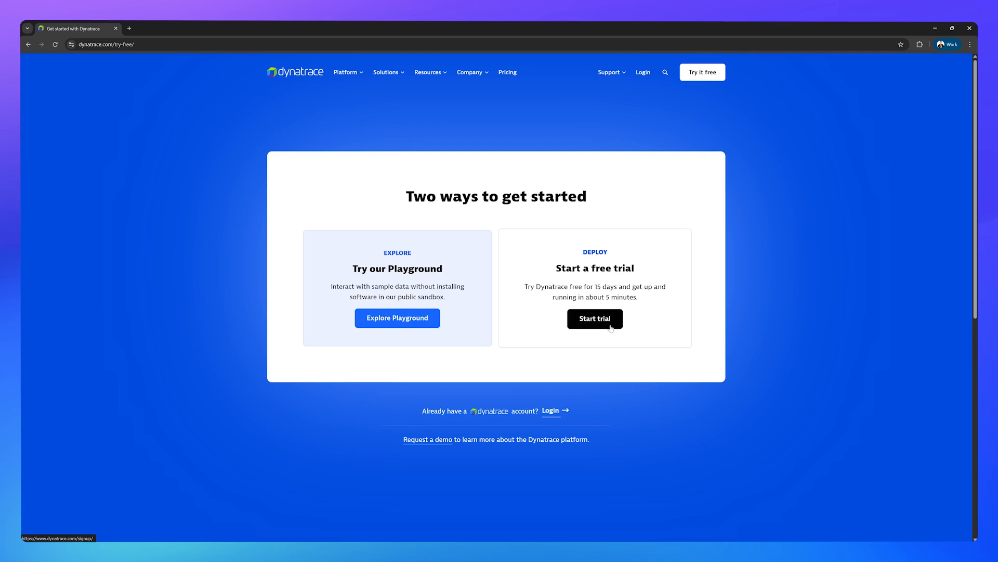
Step: Start a free Dynatrace trial
left_click(594, 318)
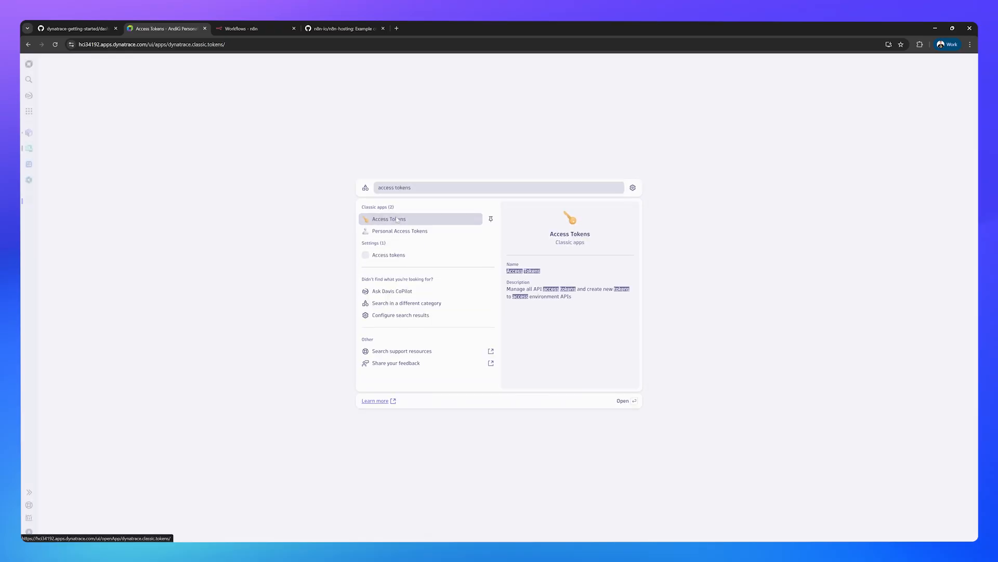
Step: In Access Tokens, start a new token and add the ingest logs scope
left_click(389, 218)
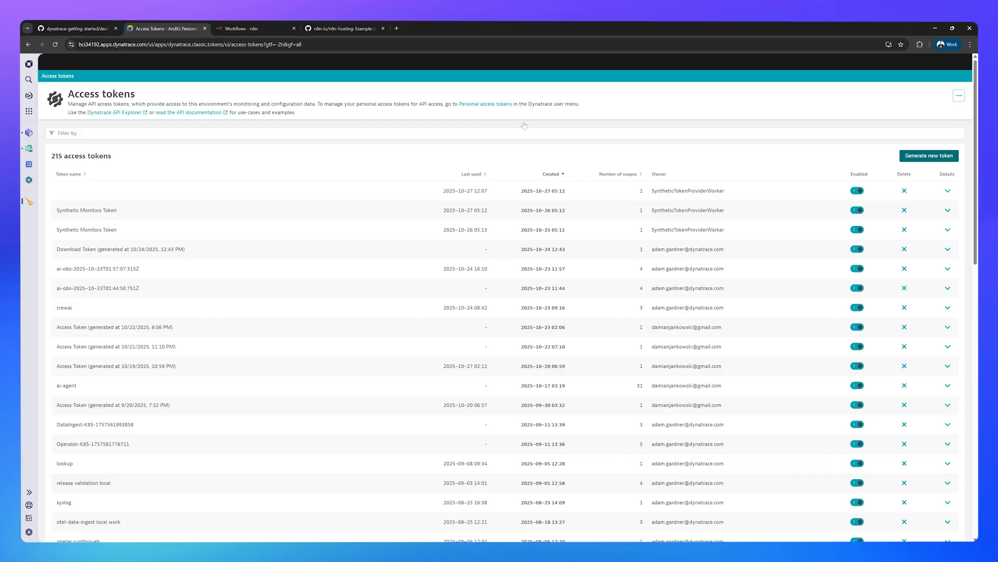
left_click(929, 156)
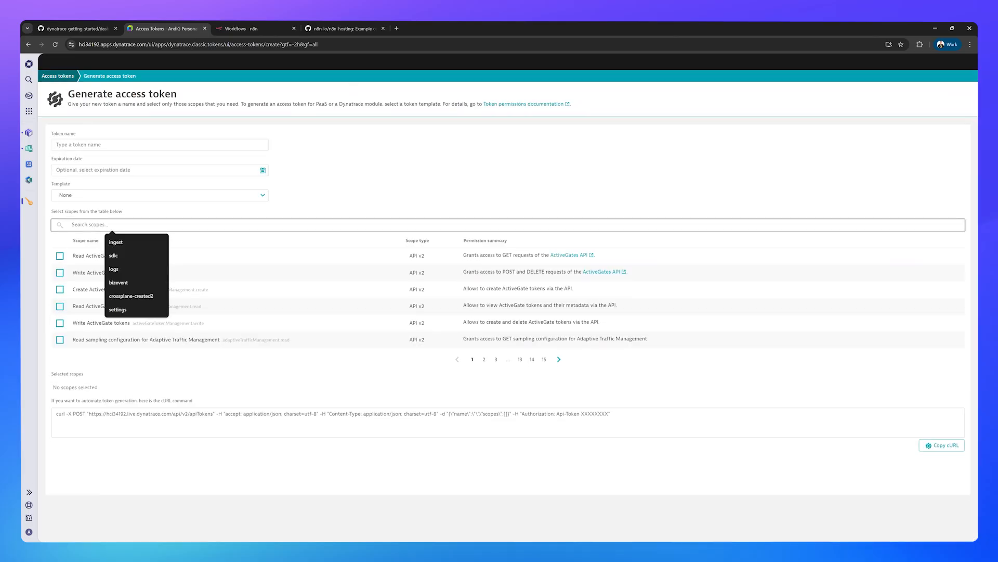
type("ingest logs")
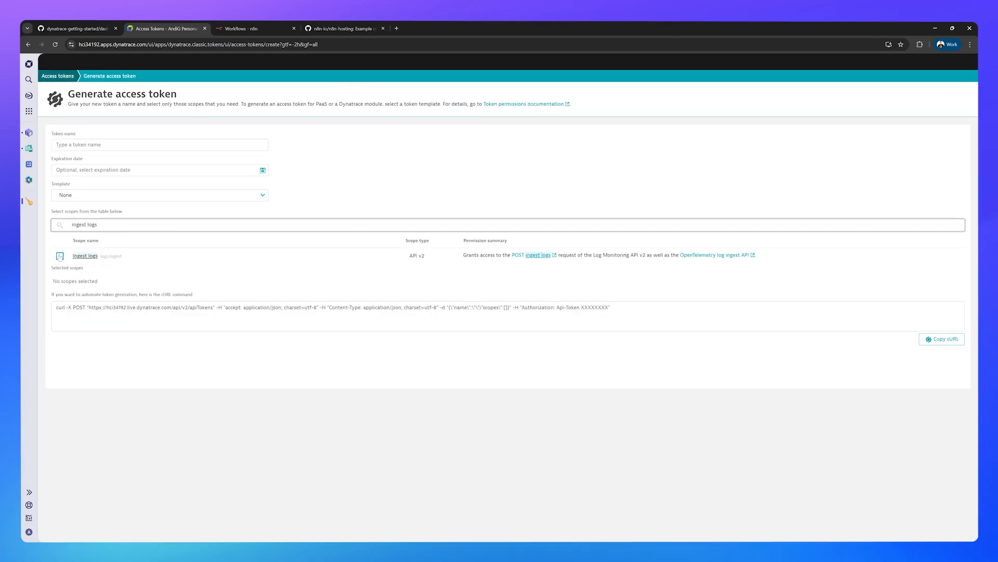
left_click(59, 255)
type("metric")
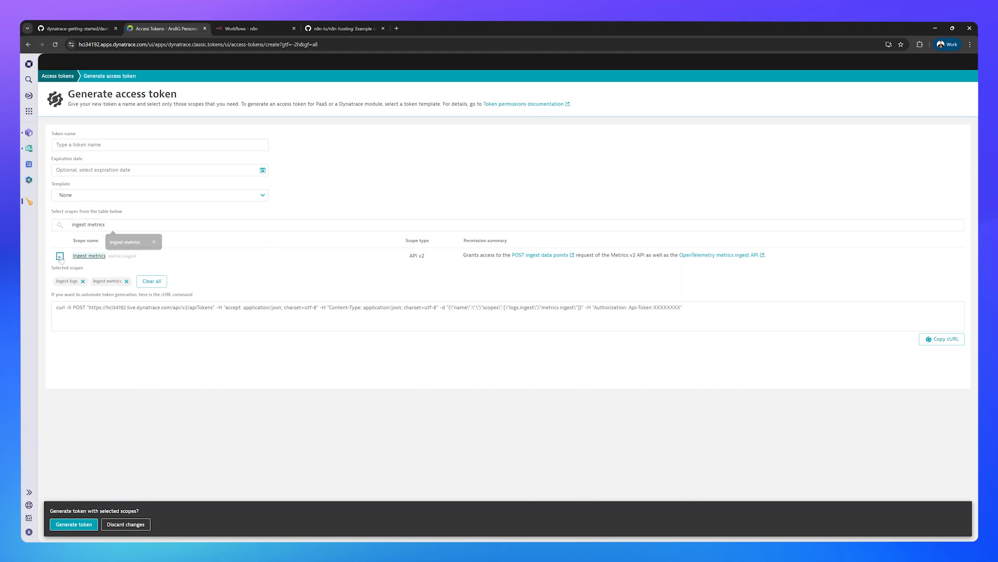
Step: Name the token 'n8n token for tutorial', generate it, and copy its value
type("n8n token for tut")
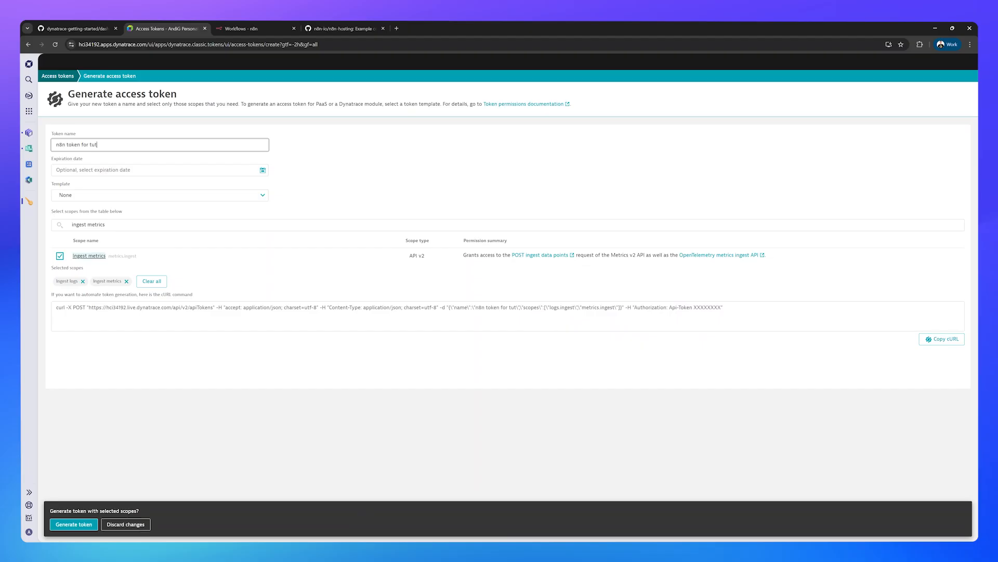
type("orial")
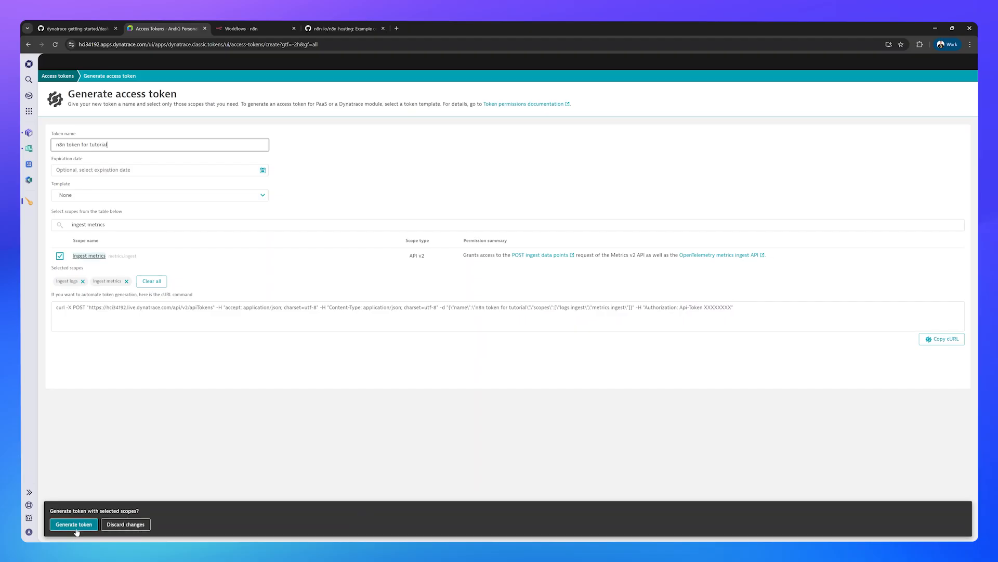
left_click(73, 525)
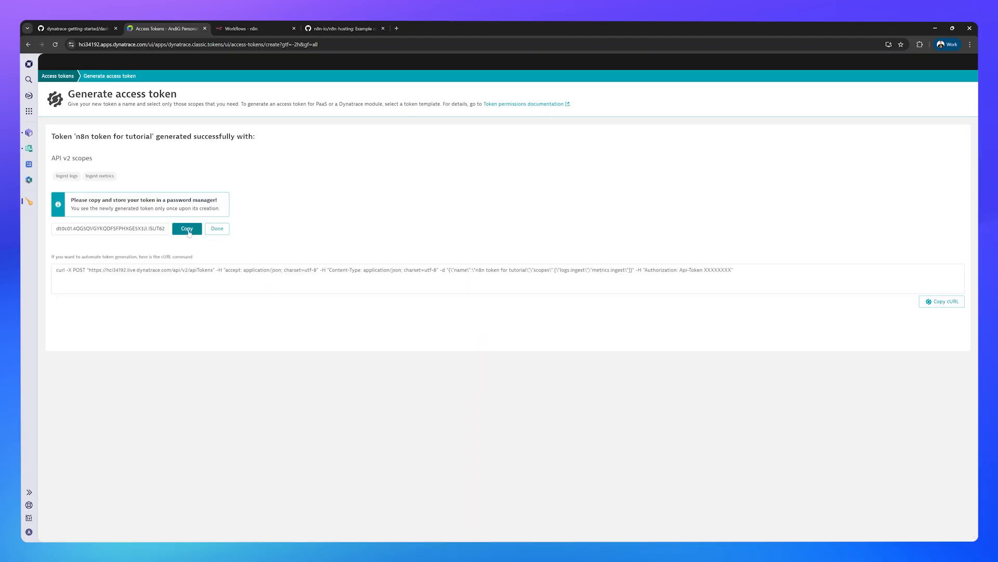
left_click(187, 229)
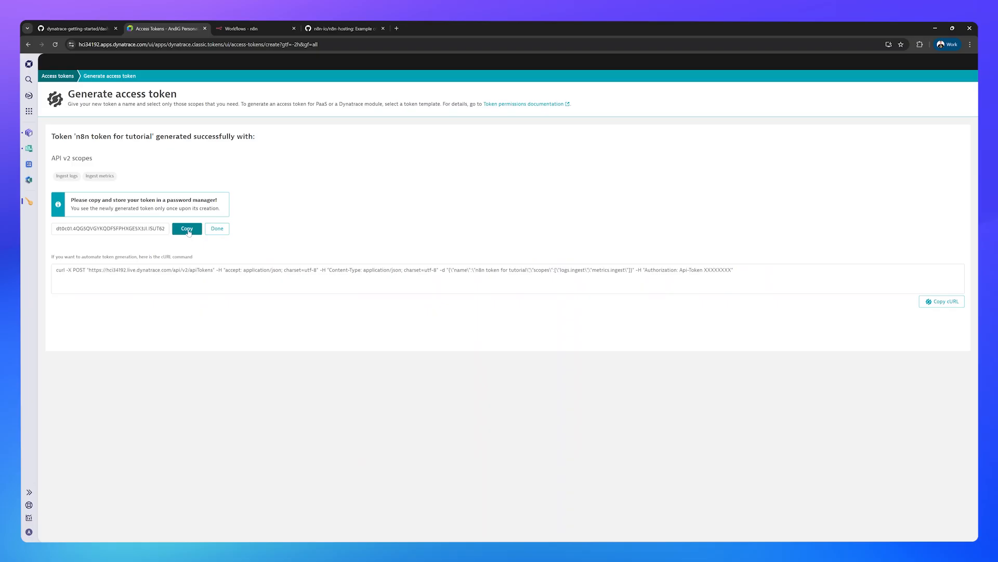
left_click(217, 228)
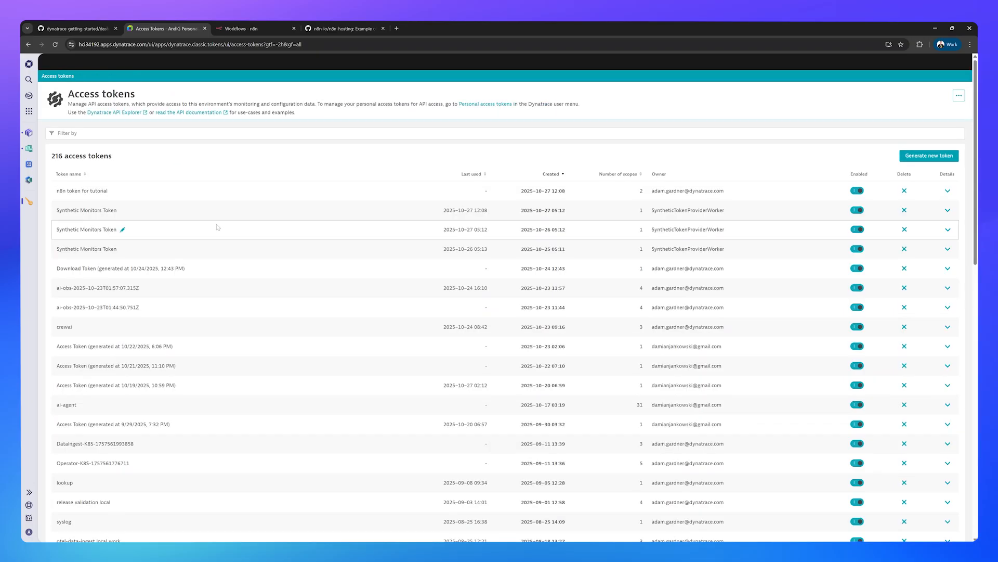
Step: Go to the GitHub tab to browse the n8n dashboard files
left_click(75, 28)
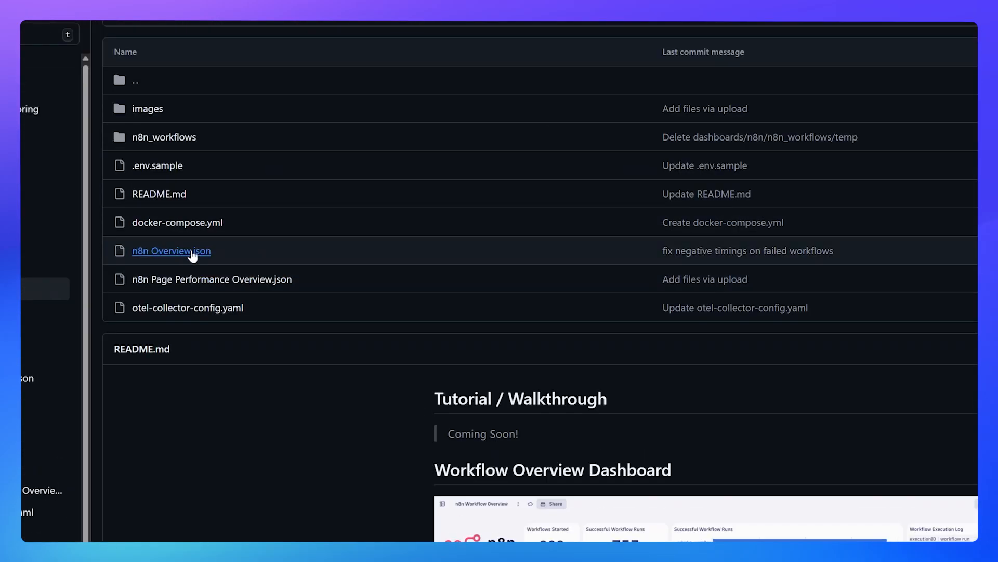
mouse_move(202, 259)
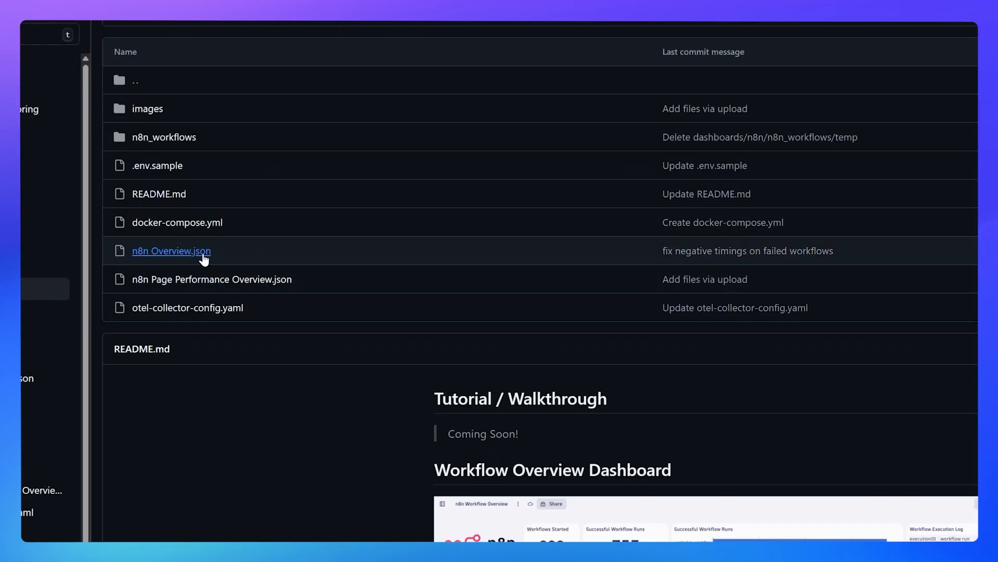
mouse_move(289, 289)
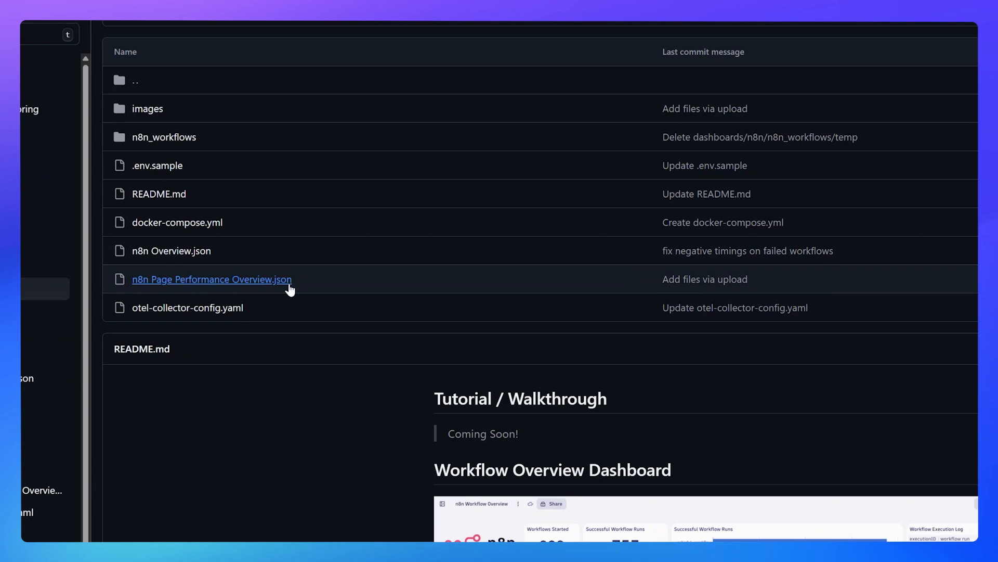
mouse_move(212, 279)
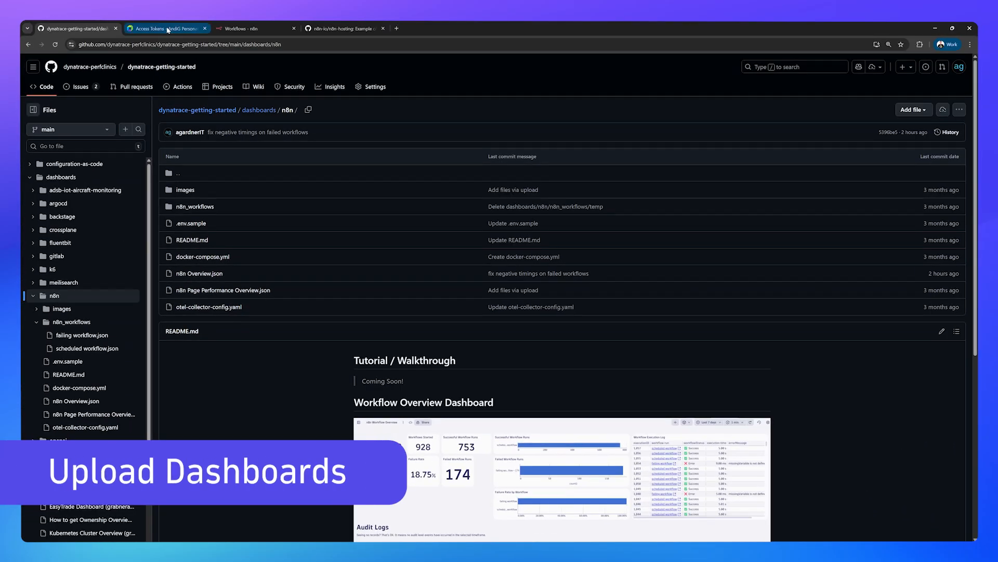
Step: Open the n8n Page Performance Overview dashboard, then switch to the n8n-hosting repository
left_click(162, 28)
type("d")
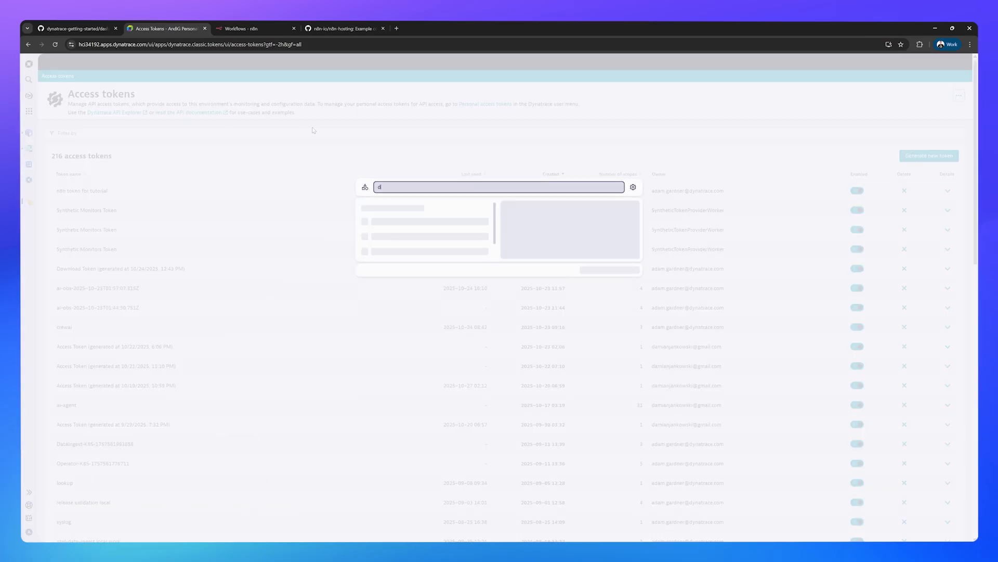
type("ashb")
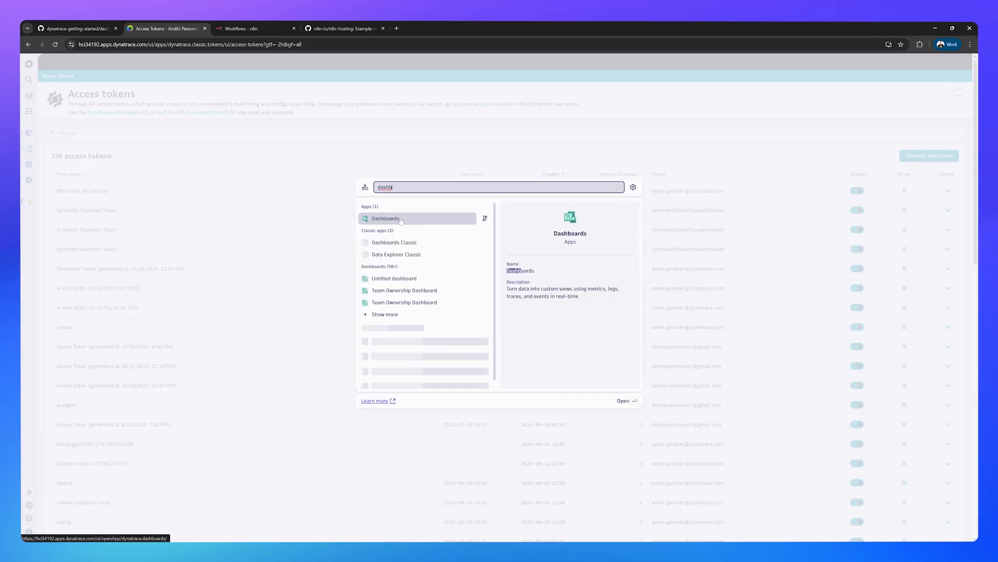
left_click(385, 218)
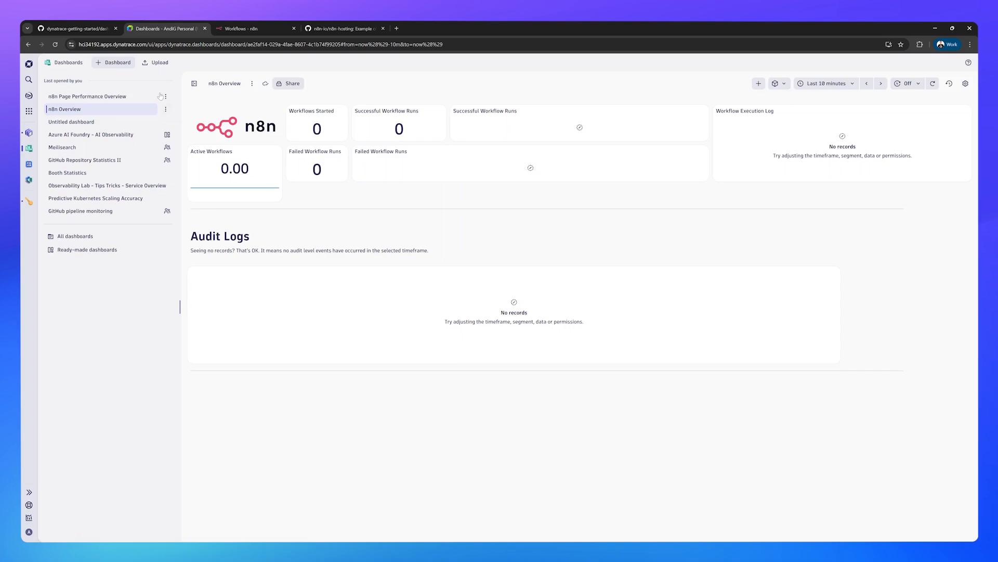
left_click(88, 96)
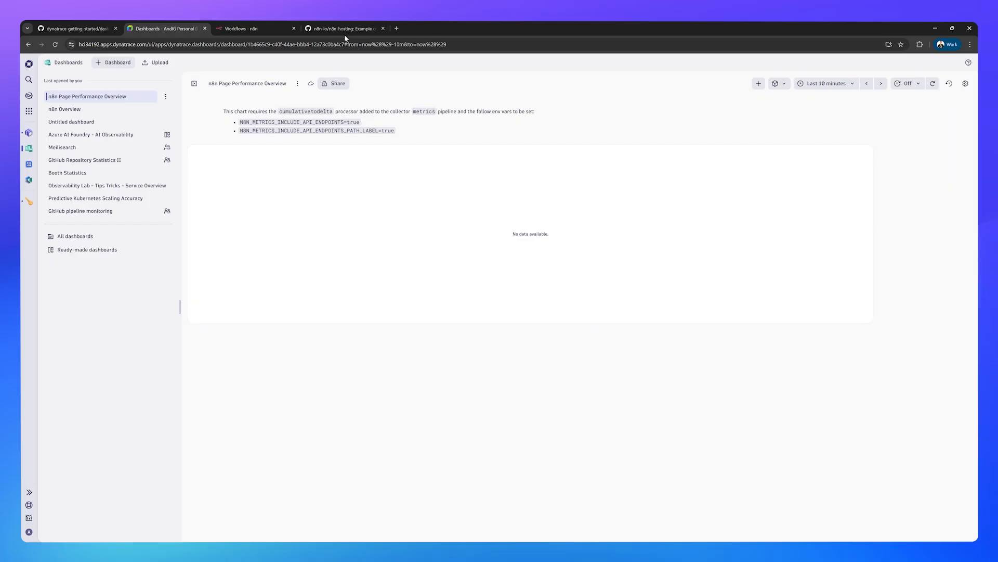
left_click(342, 28)
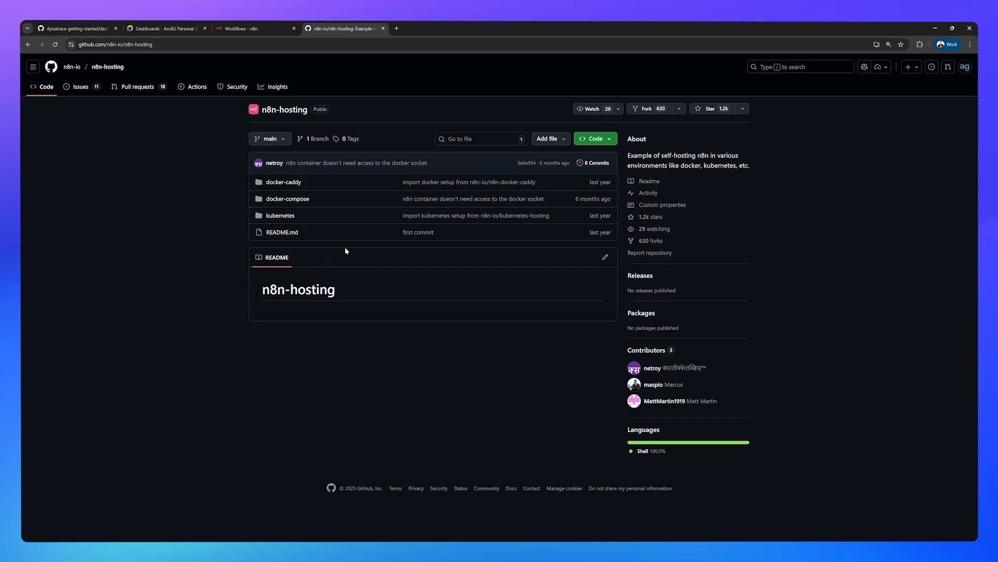
mouse_move(280, 216)
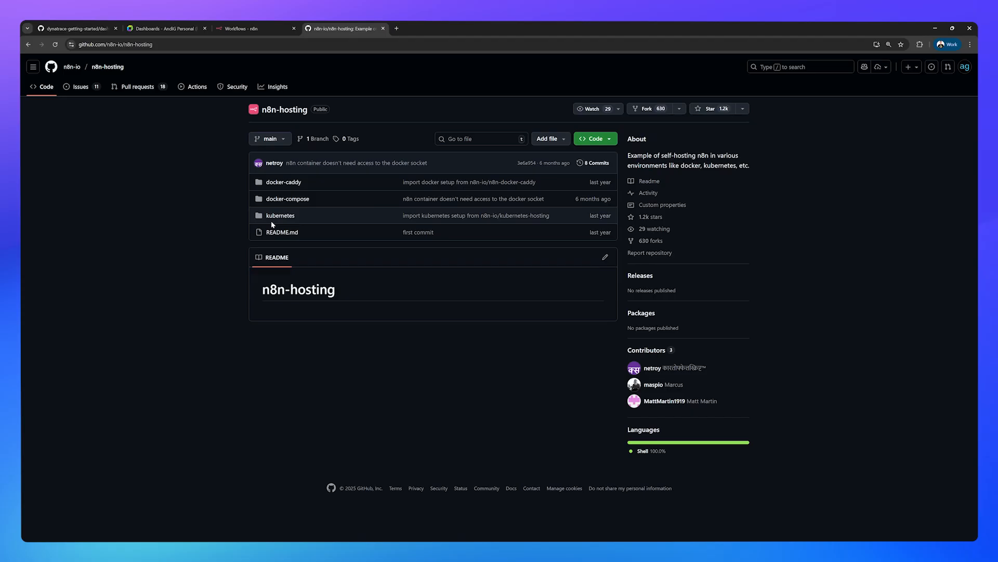
mouse_move(311, 239)
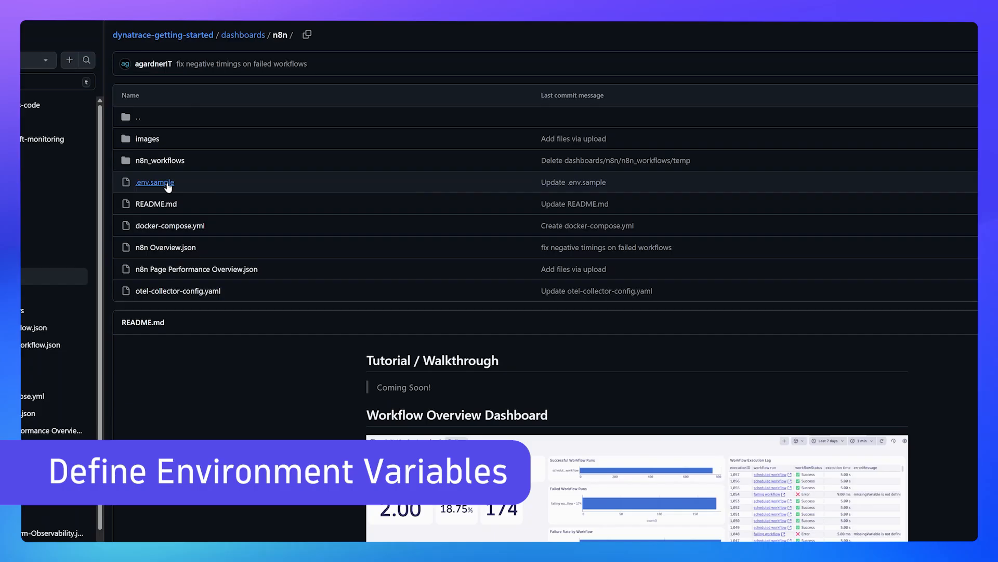
Step: Open the .env.sample file in the repository
left_click(154, 182)
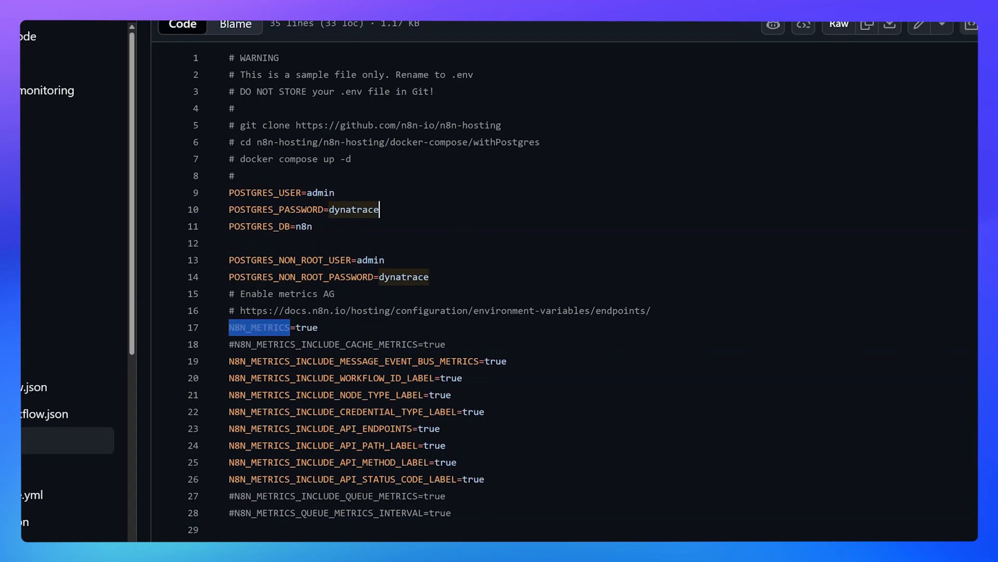
Step: Scroll .env.sample down to the Dynatrace environment URL setting
scroll("down", 3)
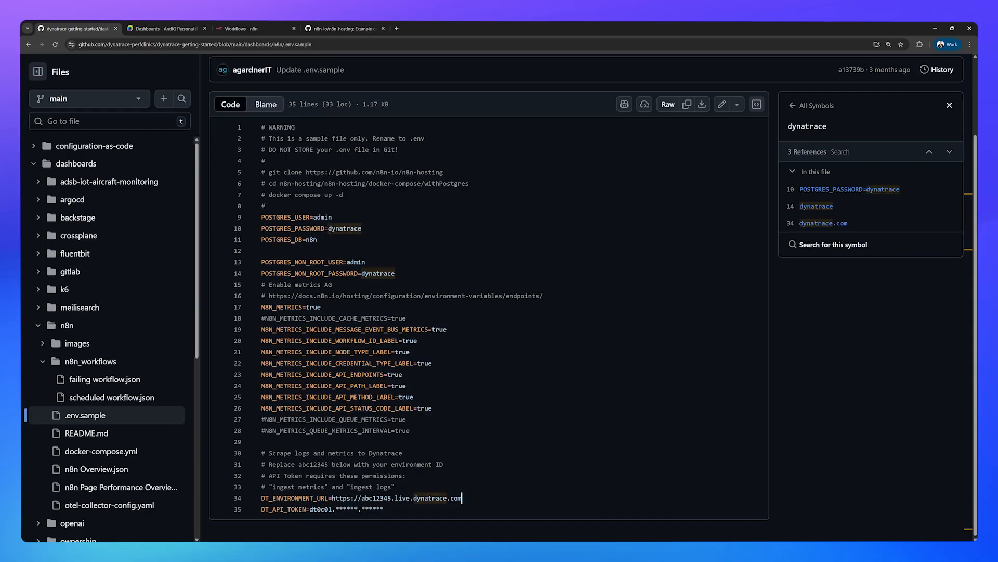
left_click(344, 28)
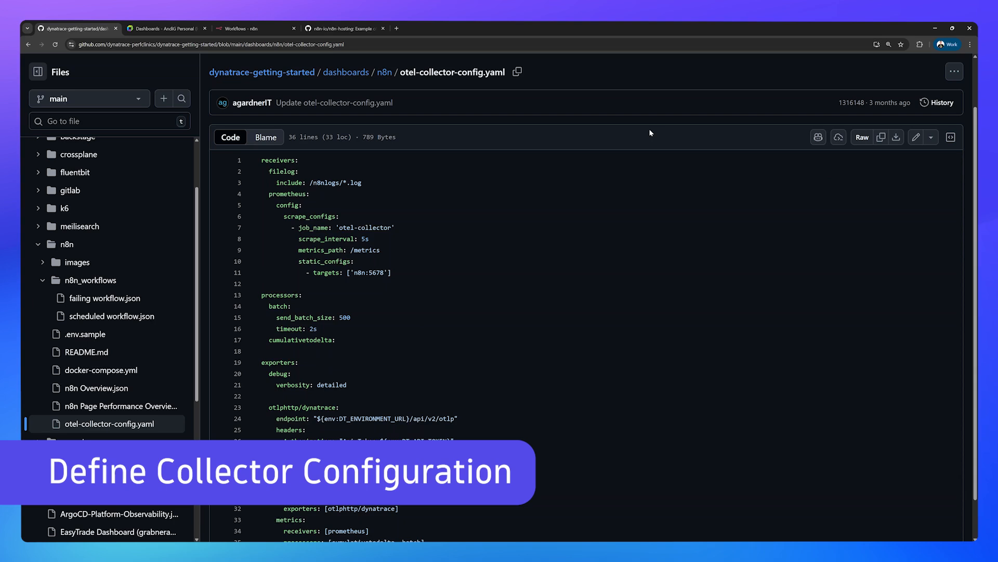
mouse_move(413, 82)
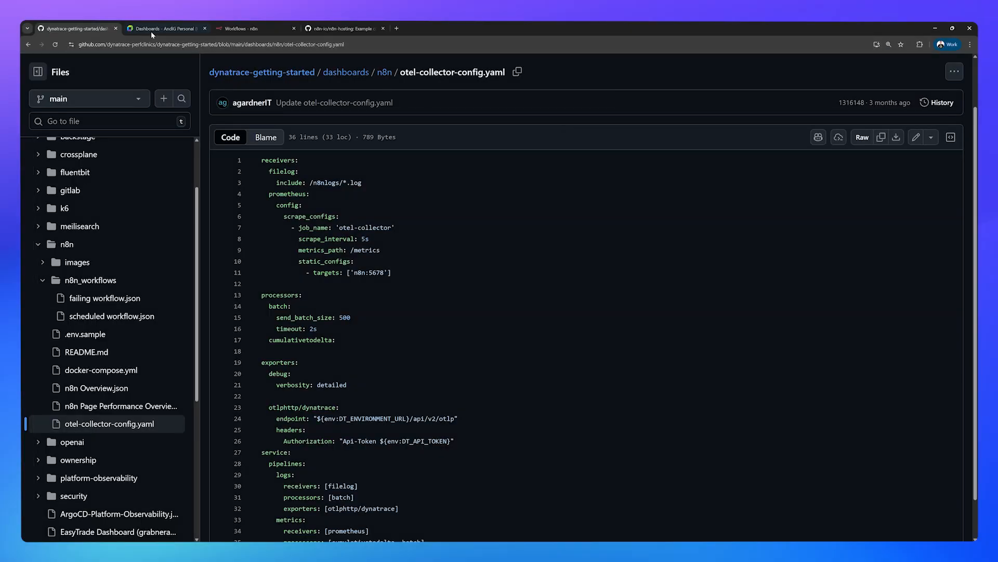
Step: Scroll otel-collector-config.yaml and select the cumulativetodelta processor name
scroll("down", 3)
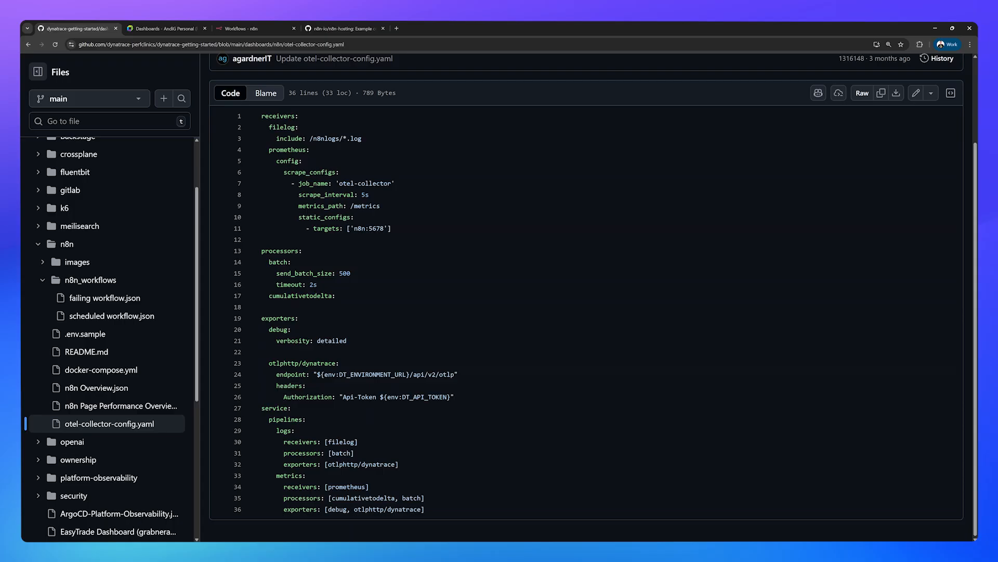
left_click(361, 138)
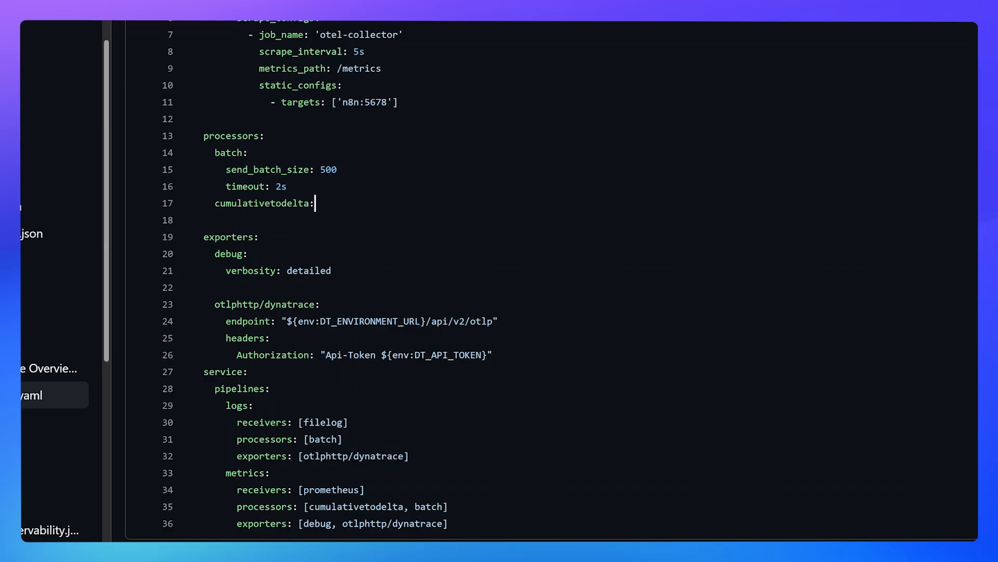
double_click(266, 304)
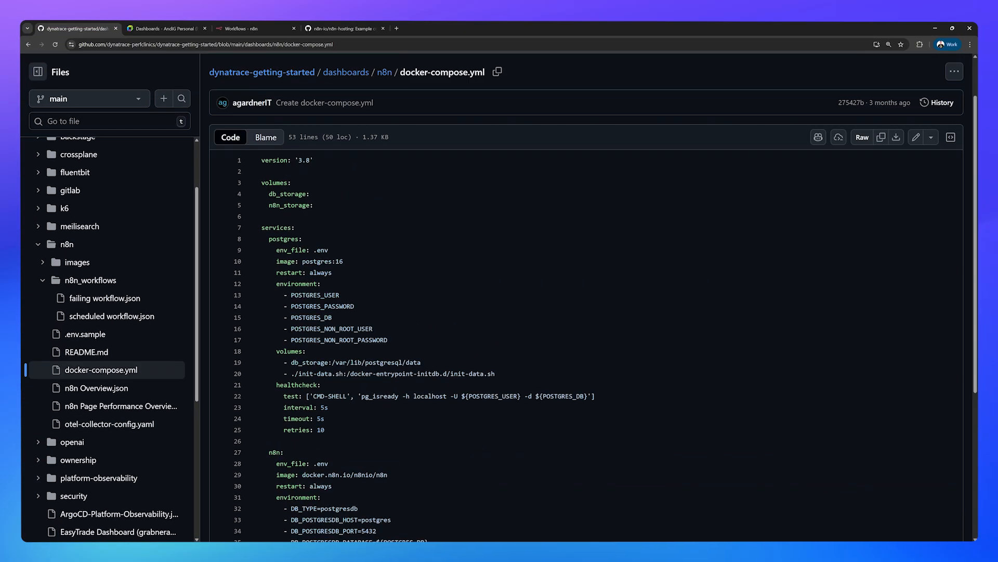
left_click(344, 28)
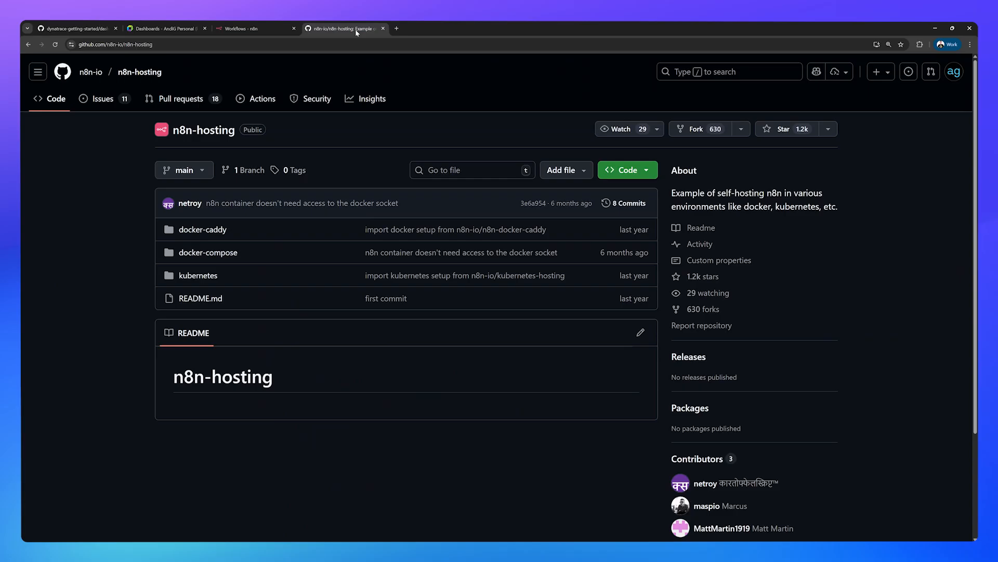
left_click(73, 28)
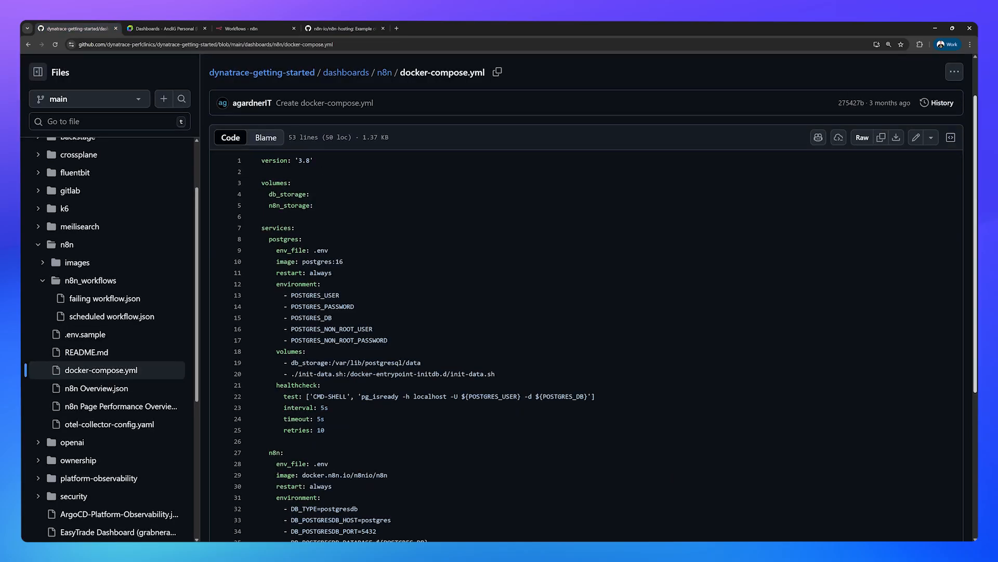
scroll("down", 3)
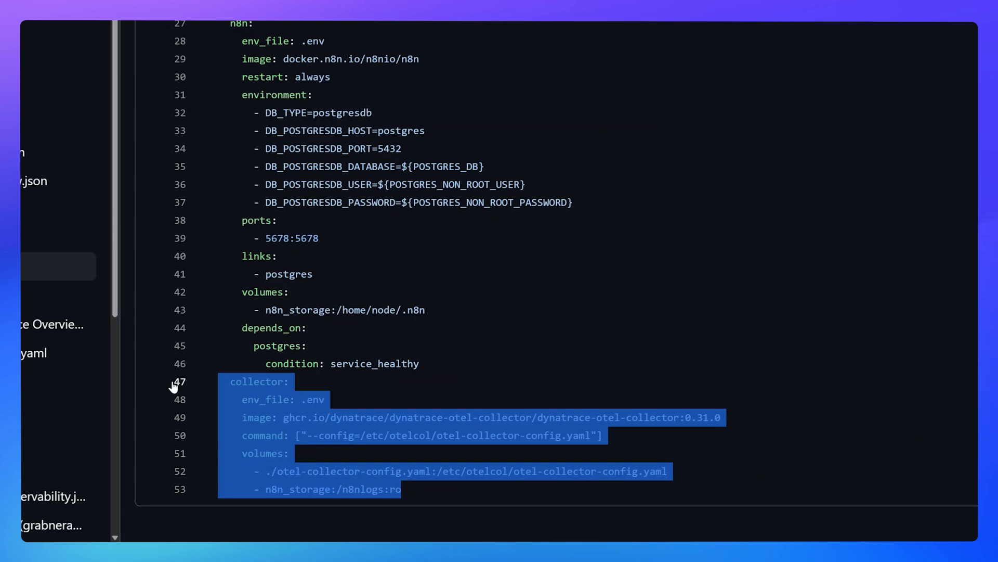
left_click(307, 346)
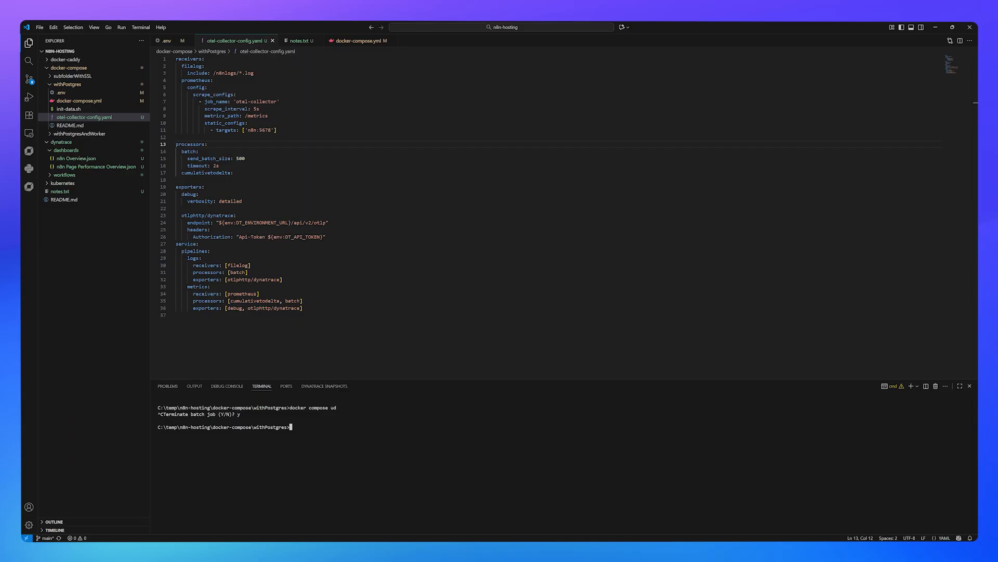
Step: Run docker compose in the withPostgres folder terminal
type("docker comp")
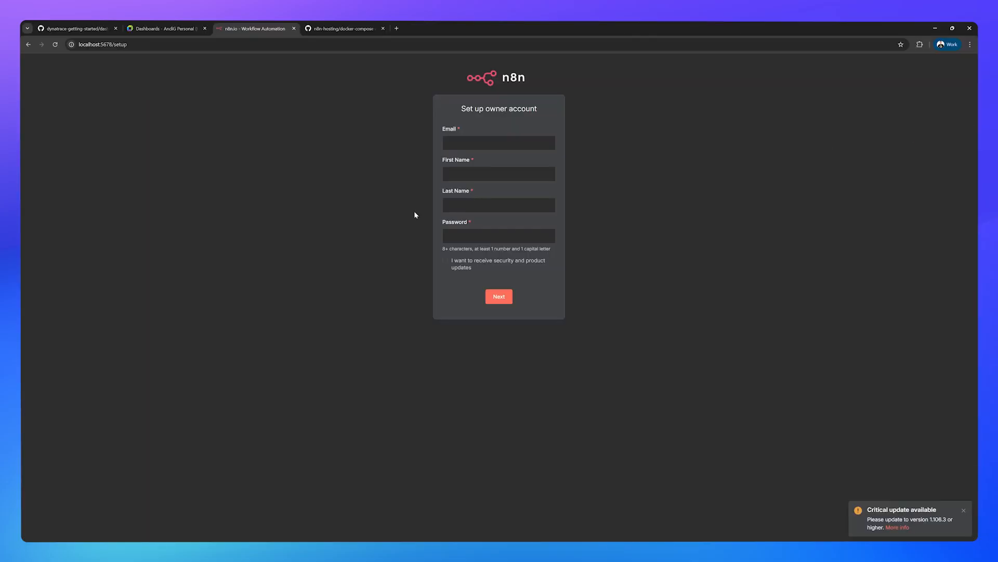
Step: Fill in the n8n owner's saved email, name and password, and submit
left_click(498, 142)
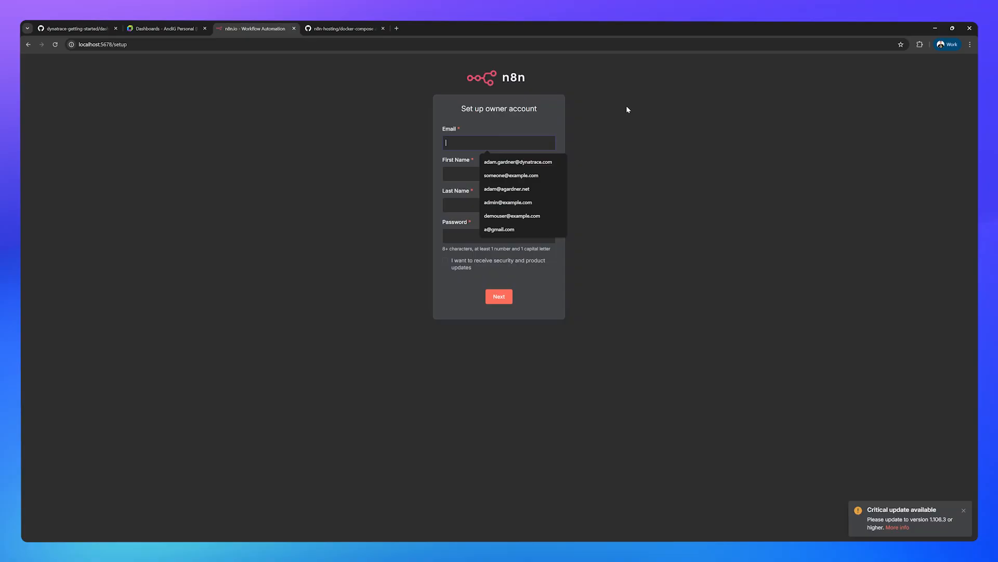
left_click(507, 202)
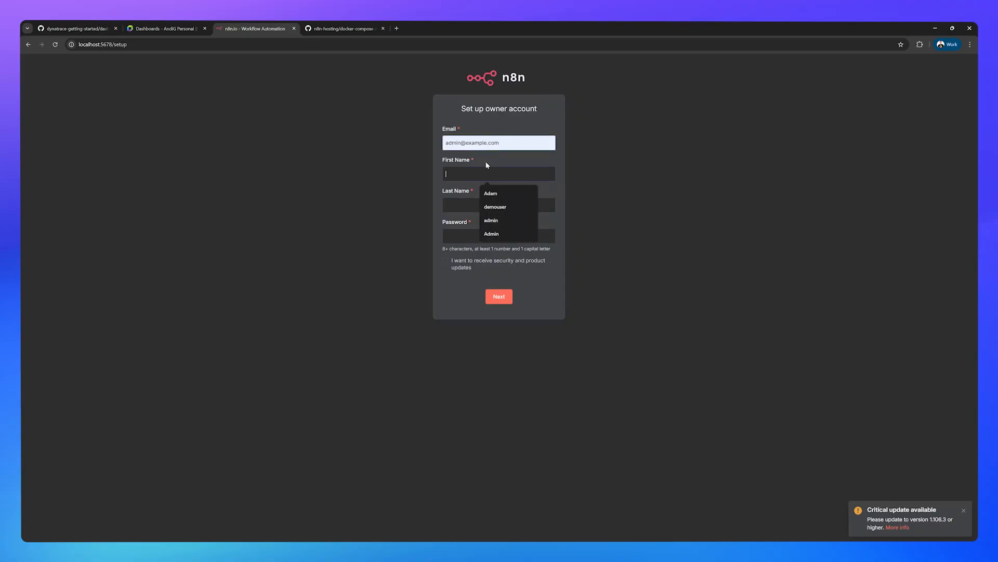
type("gardner")
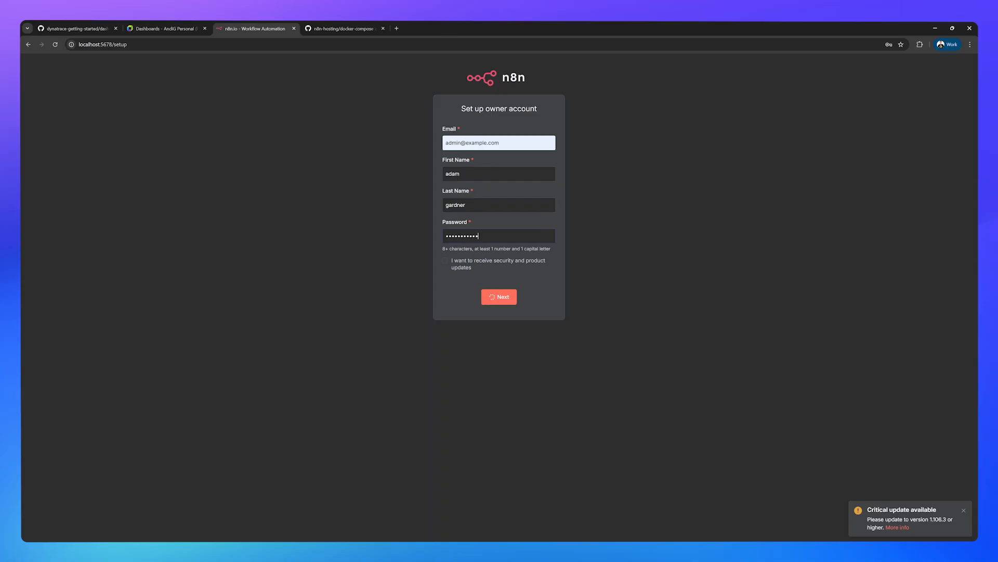
left_click(498, 297)
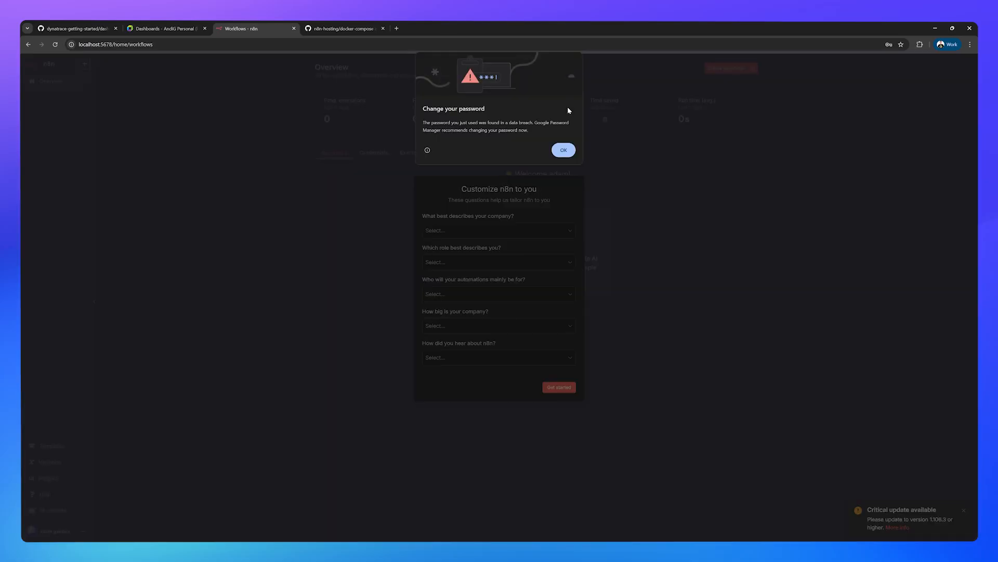
Step: Dismiss the password warning, skip customization questions, and decline the license offer
left_click(562, 149)
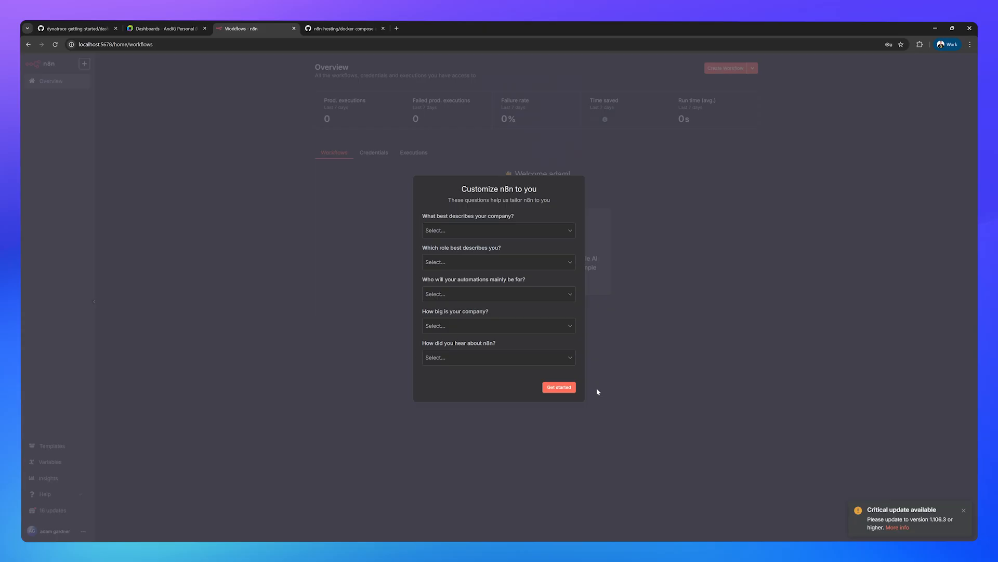
left_click(558, 387)
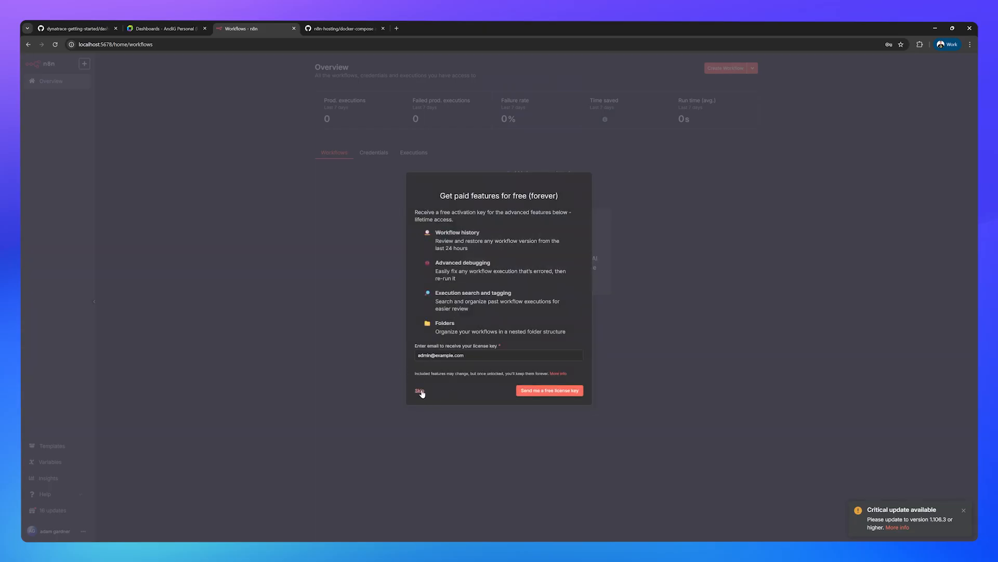
left_click(419, 390)
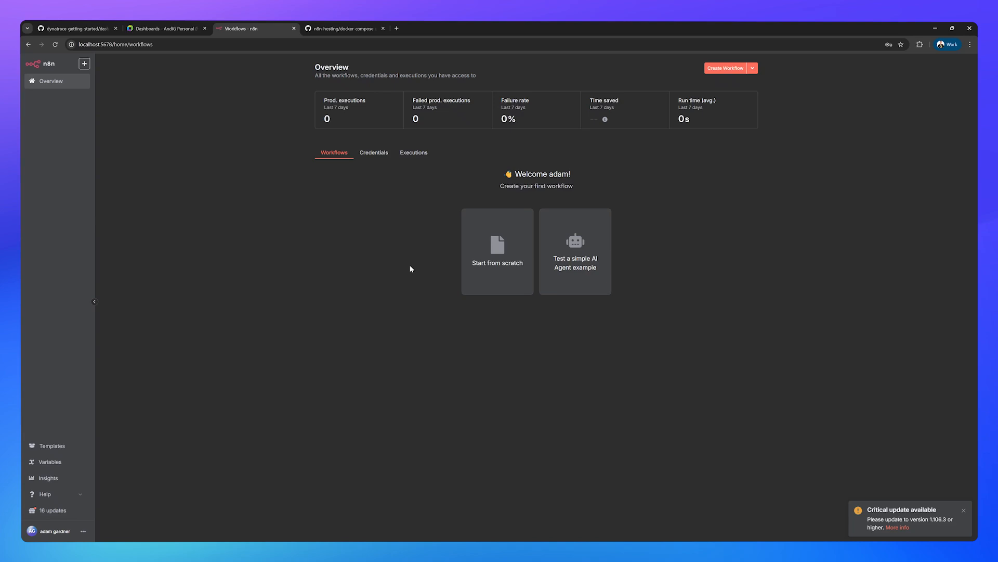
mouse_move(406, 267)
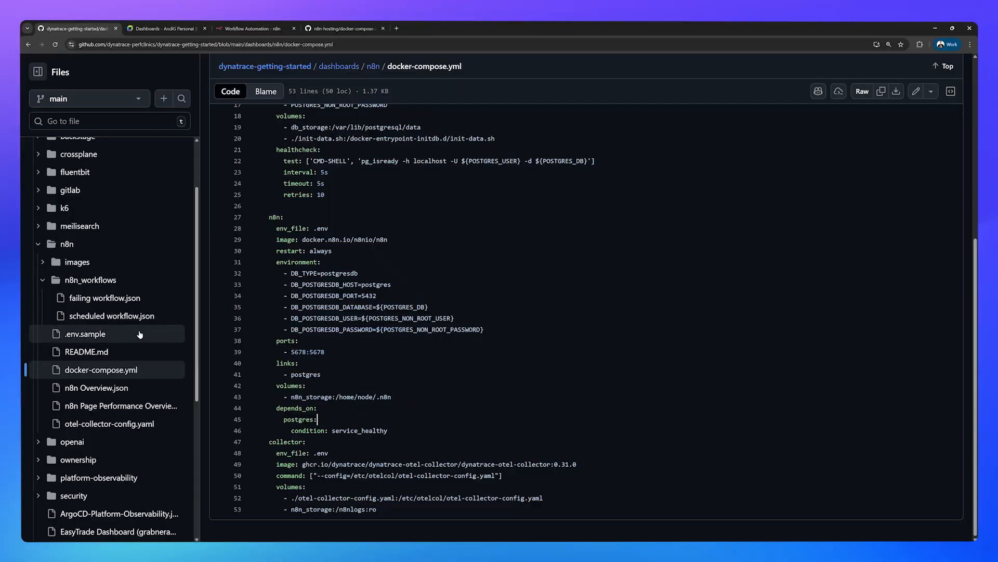
Step: Scroll down through the file on GitHub
scroll("down", 3)
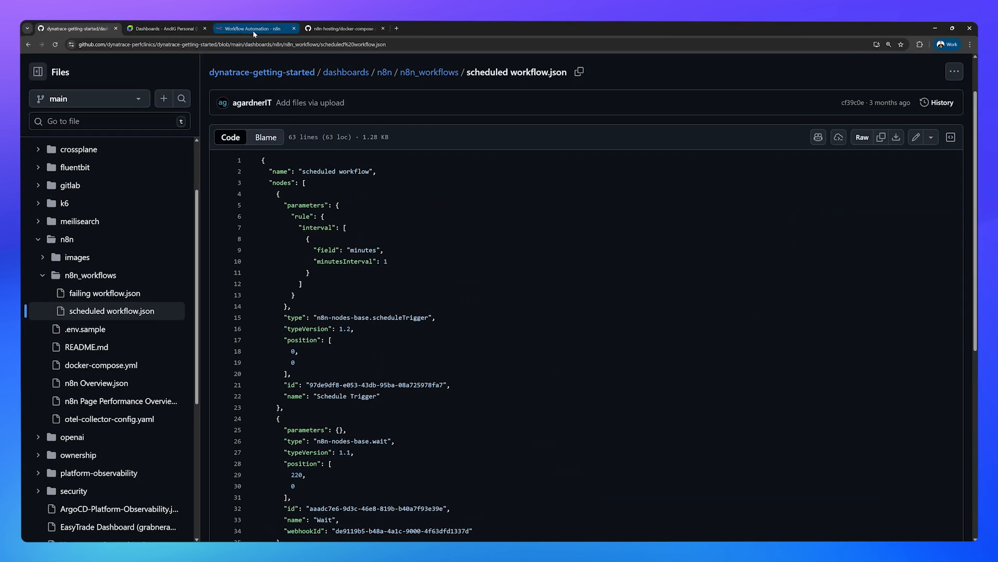
Step: Rename the blank n8n workflow from 'My workflow' to 'scheduled workflow'
left_click(255, 28)
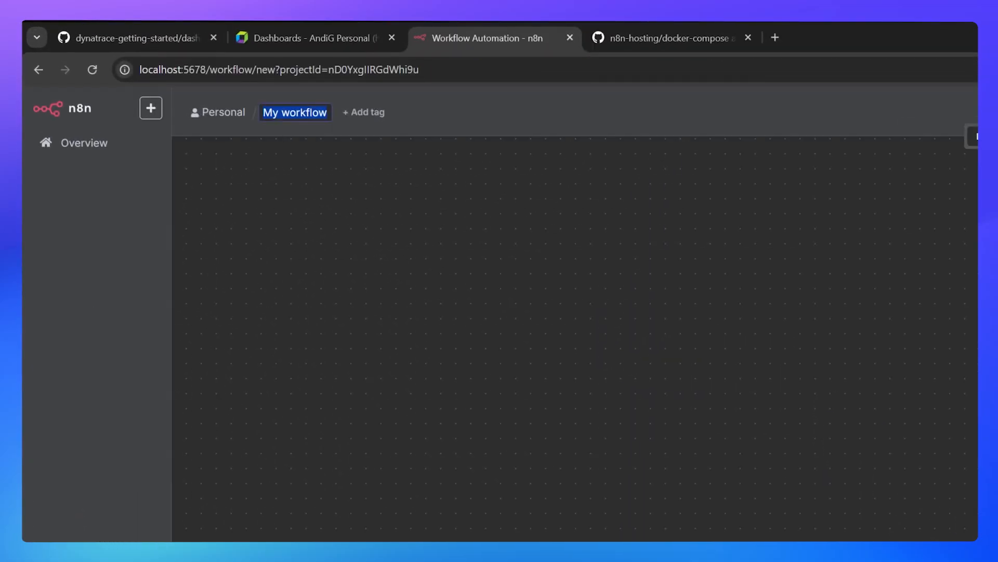
mouse_move(286, 136)
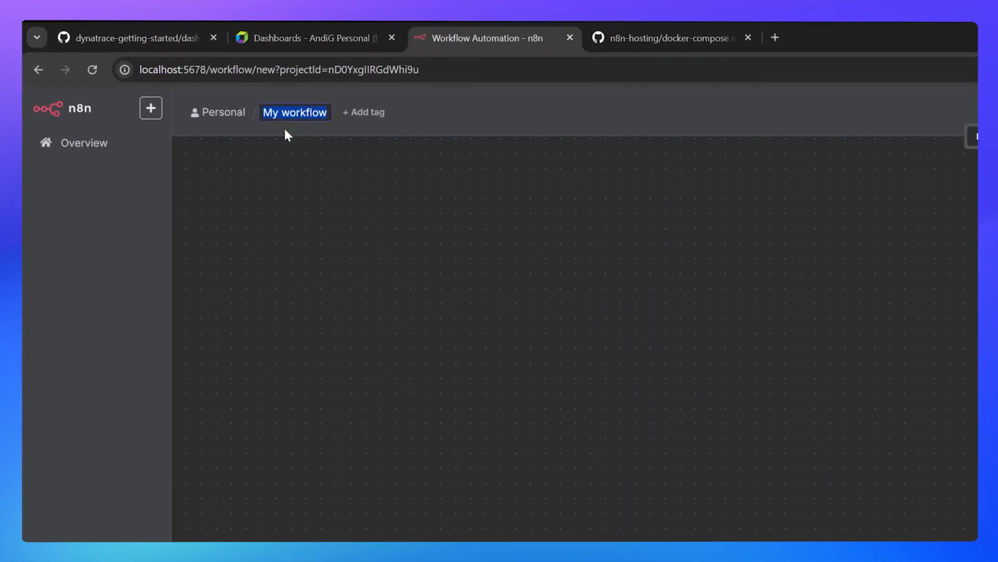
type("sche")
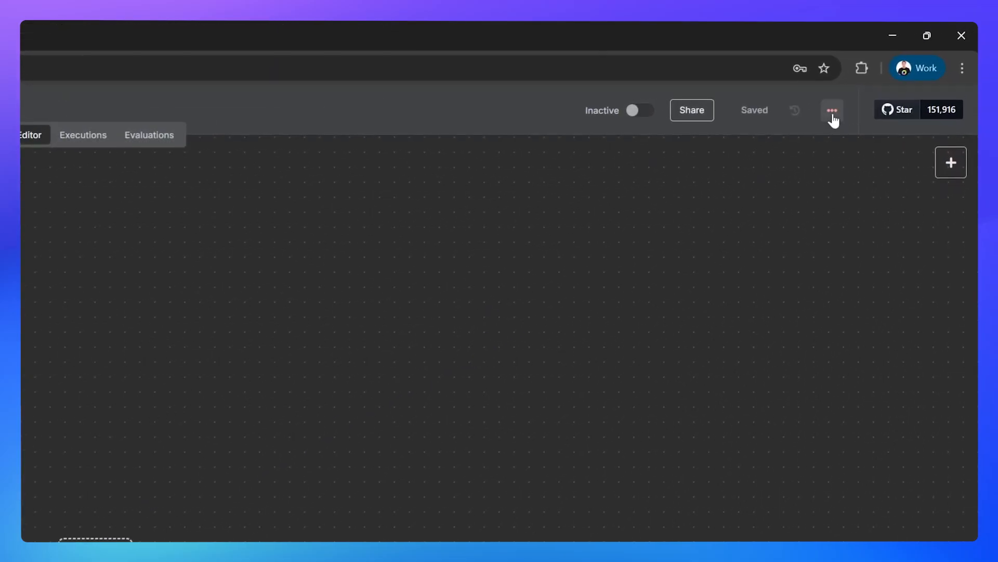
Step: Import scheduled workflow.json into the workflow, activate it and dismiss the activation notice
left_click(832, 110)
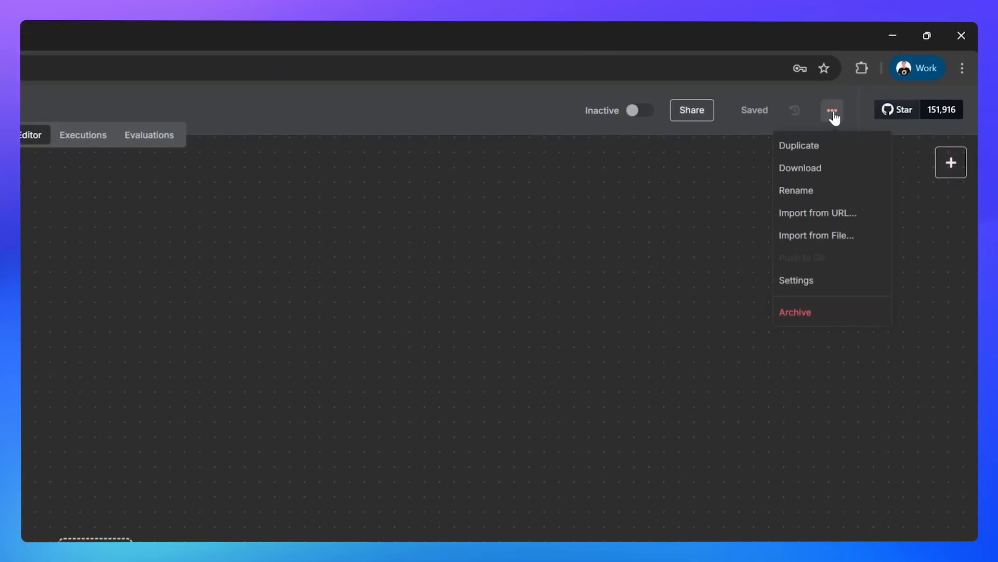
mouse_move(817, 213)
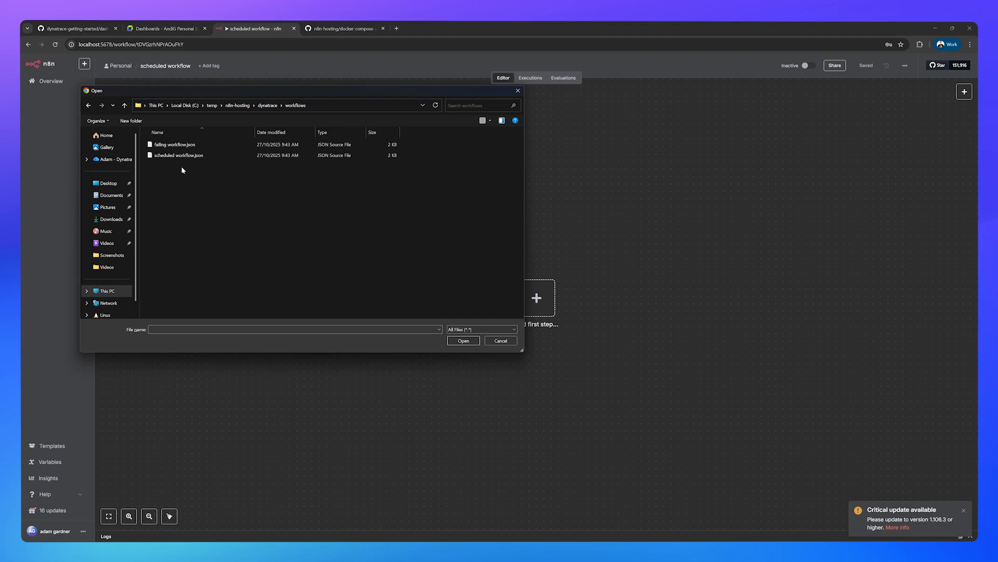
mouse_move(179, 155)
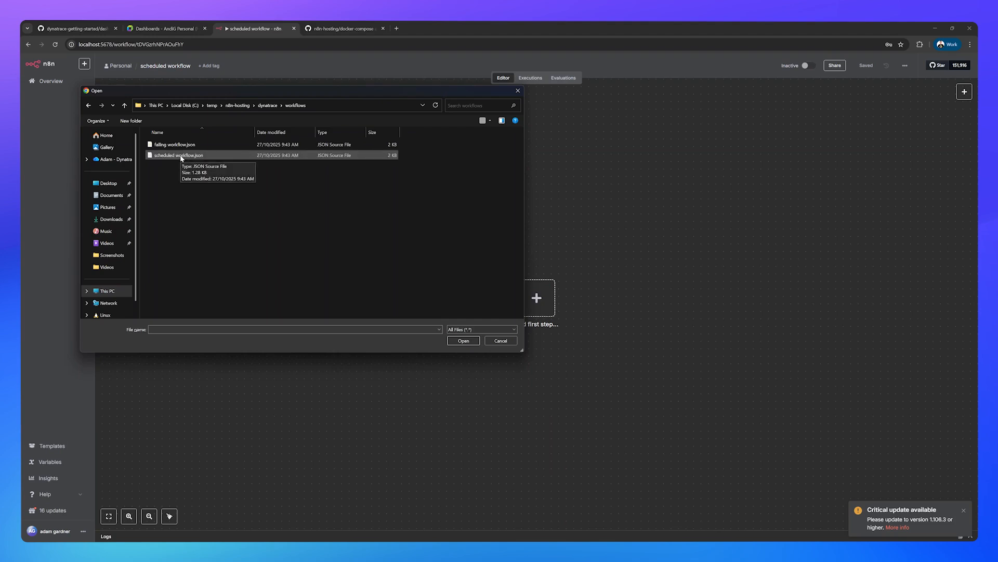
double_click(178, 155)
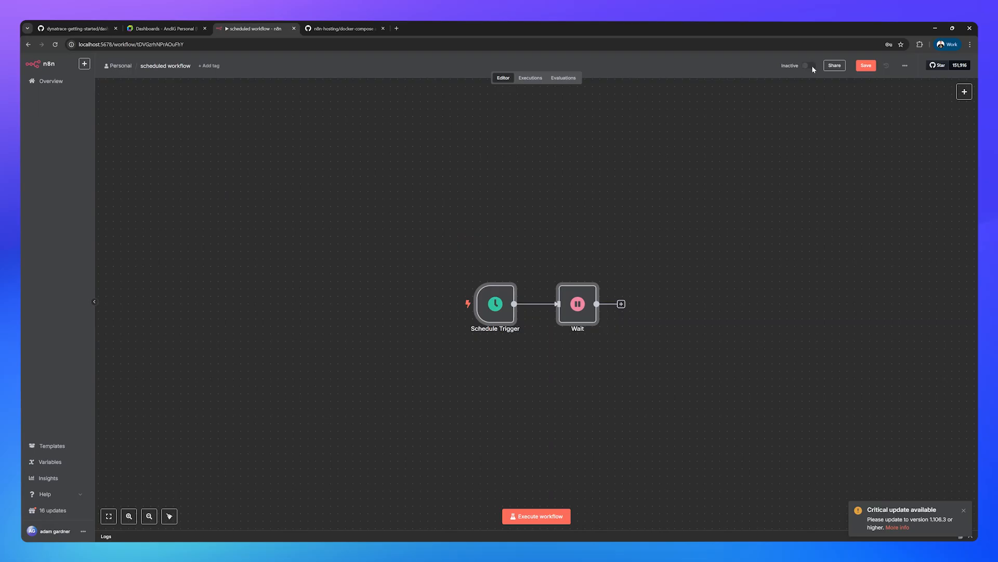
left_click(807, 65)
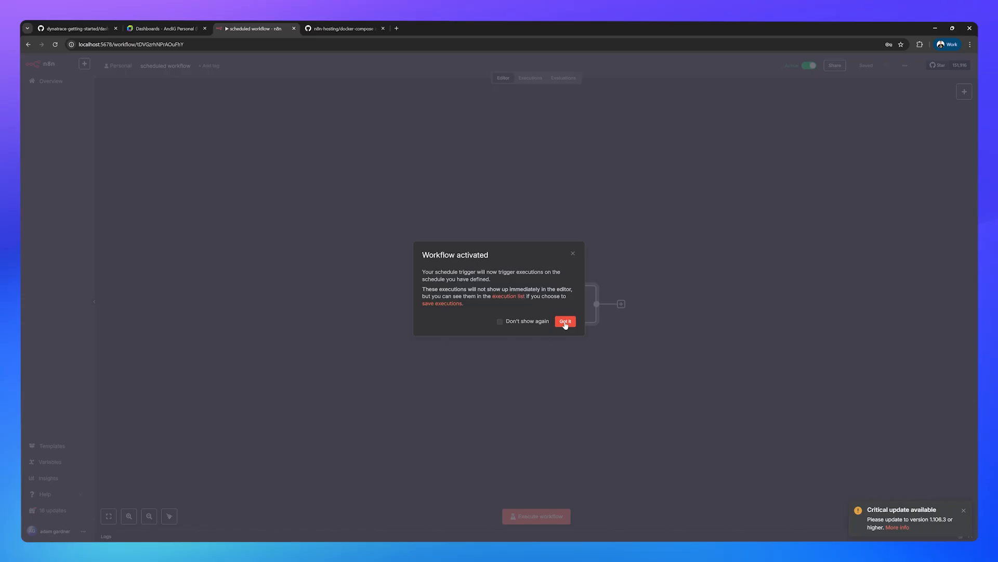
left_click(564, 321)
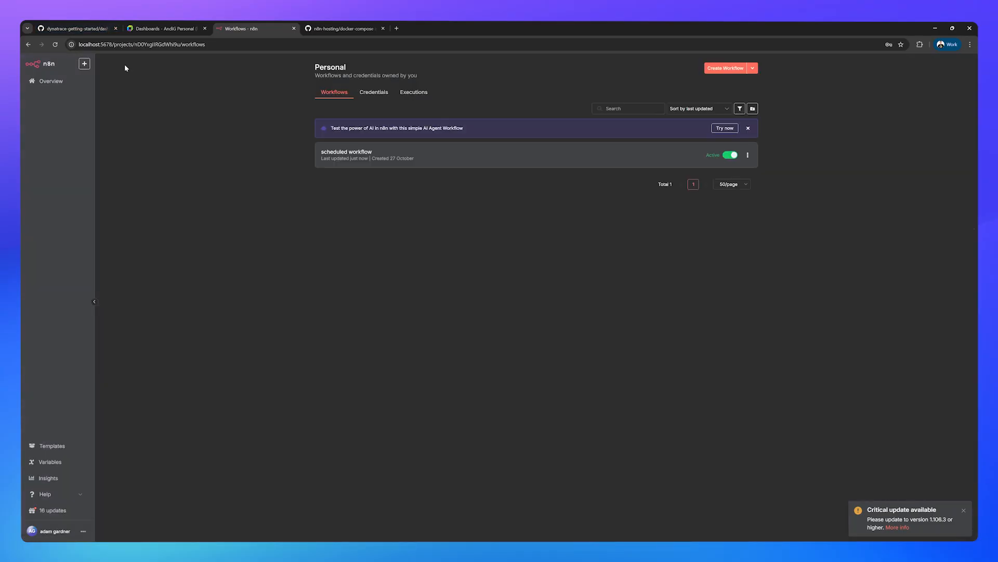
Step: Create 'failing workflow', import failing workflow.json, activate it, and return to Personal
left_click(725, 68)
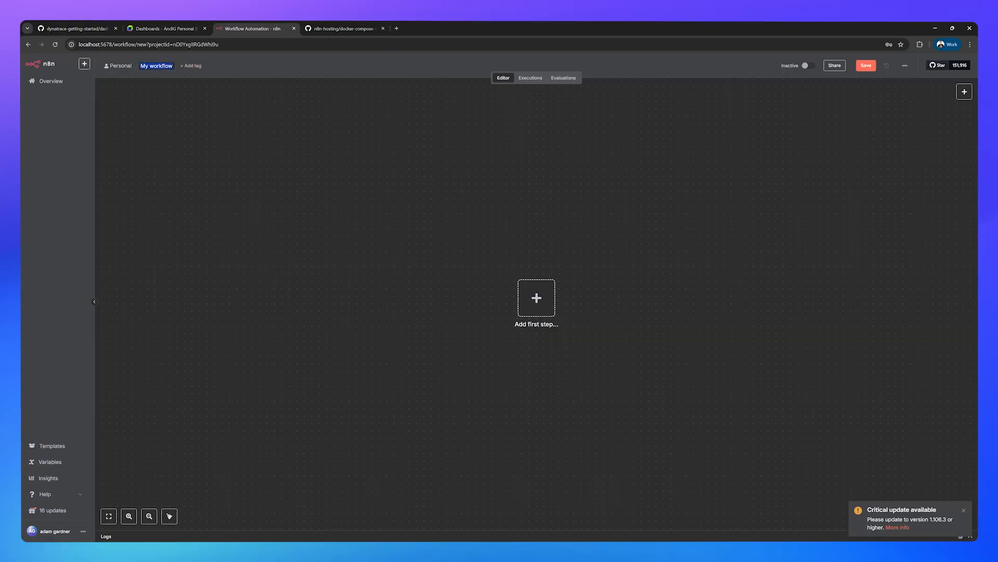
type("failing work")
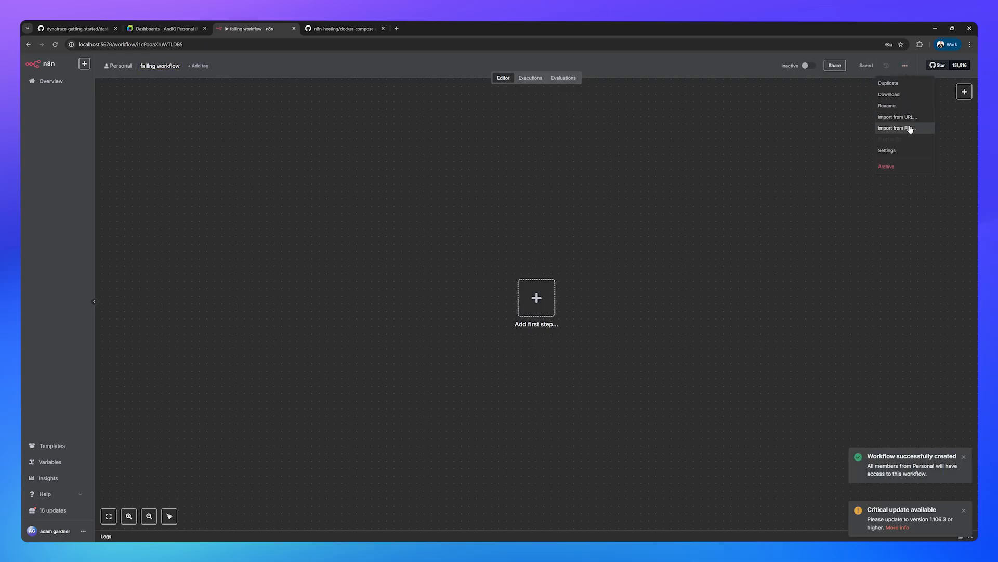
left_click(896, 127)
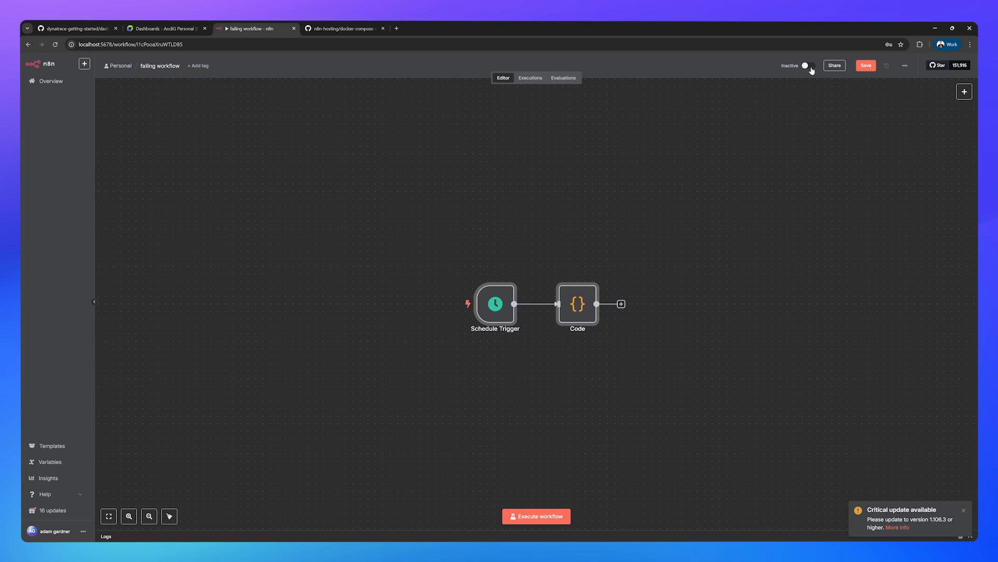
left_click(805, 66)
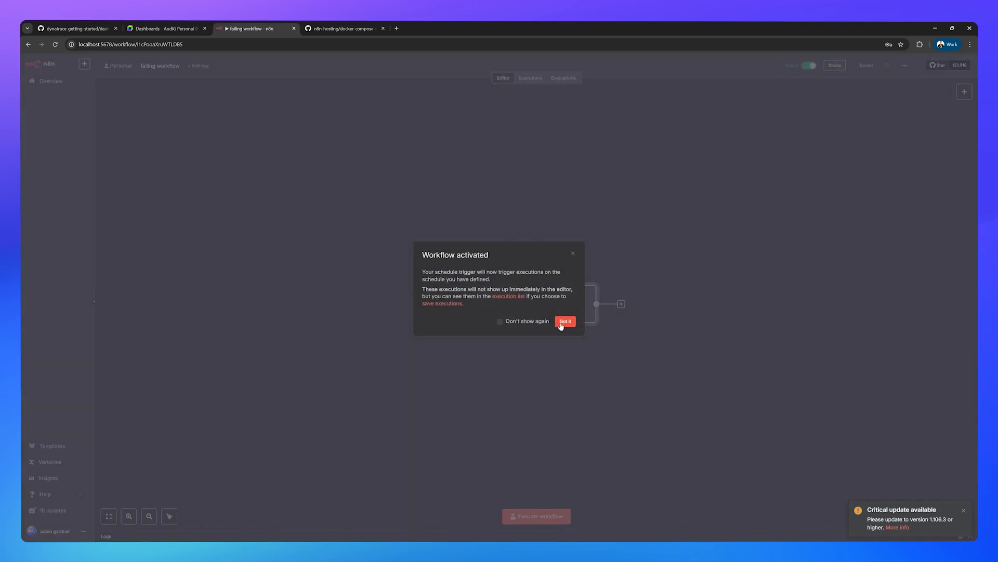
left_click(564, 320)
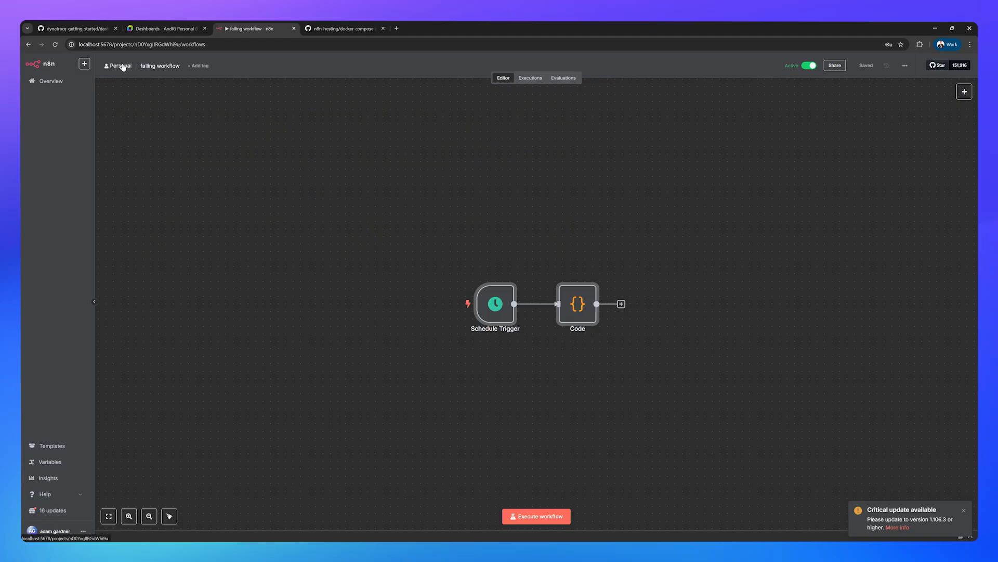
left_click(120, 65)
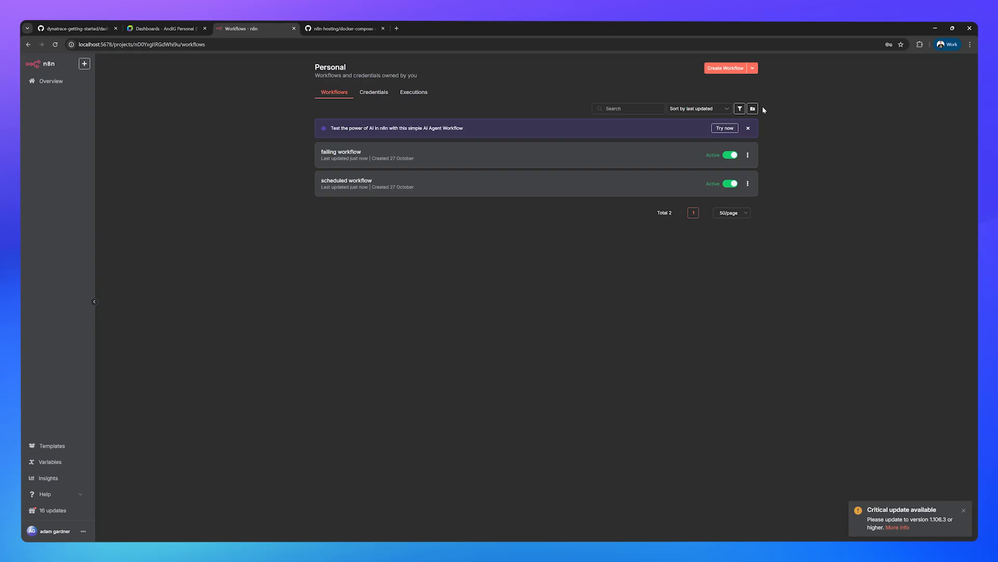
mouse_move(516, 153)
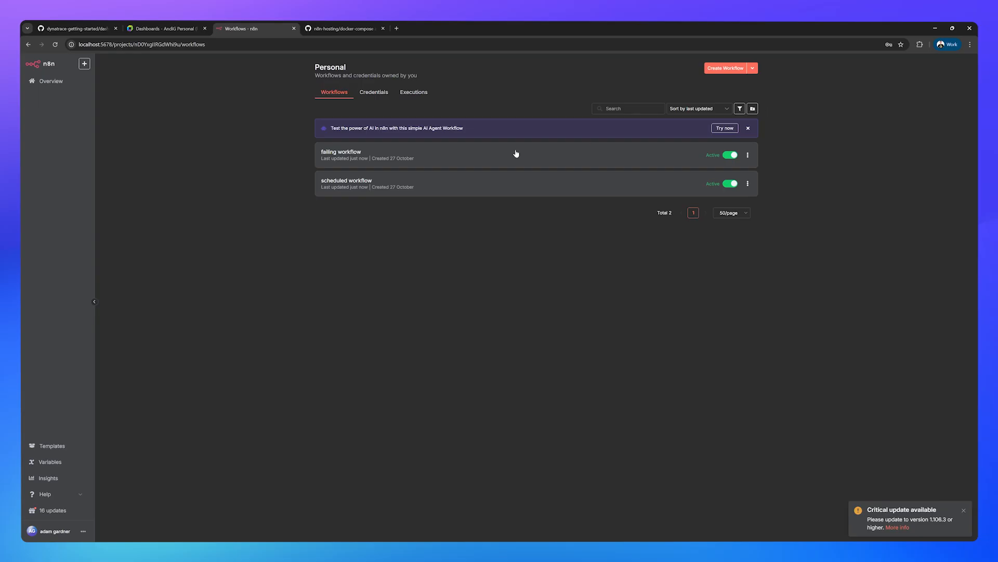
Step: Open the failing workflow's Schedule Trigger node to view its 5-minute interval
left_click(347, 180)
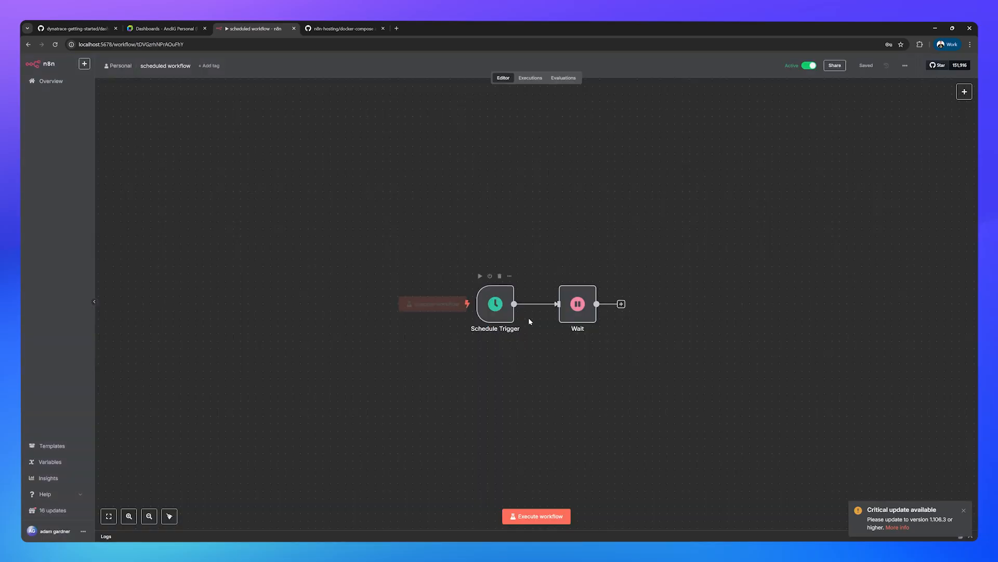
double_click(495, 304)
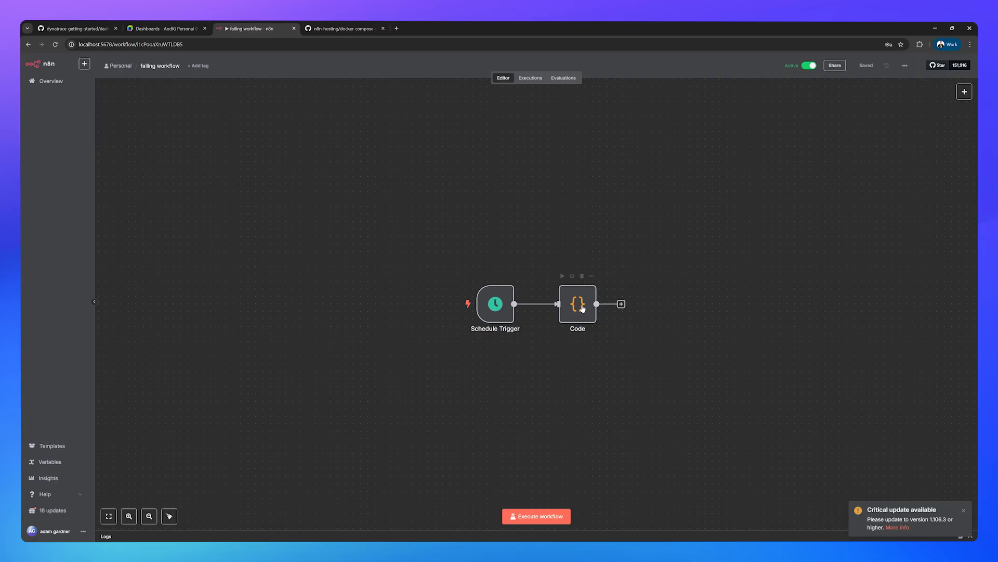
double_click(494, 303)
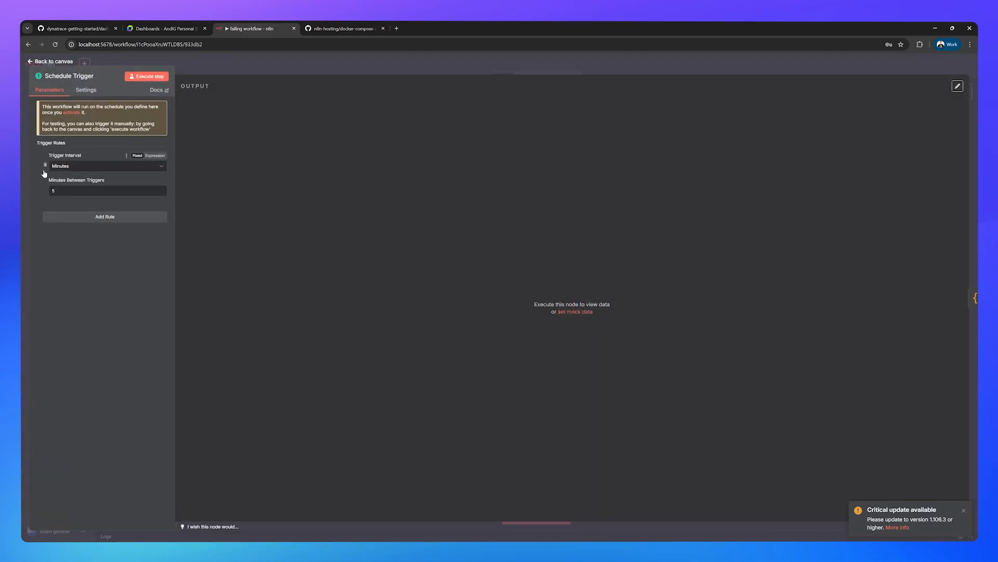
left_click(165, 28)
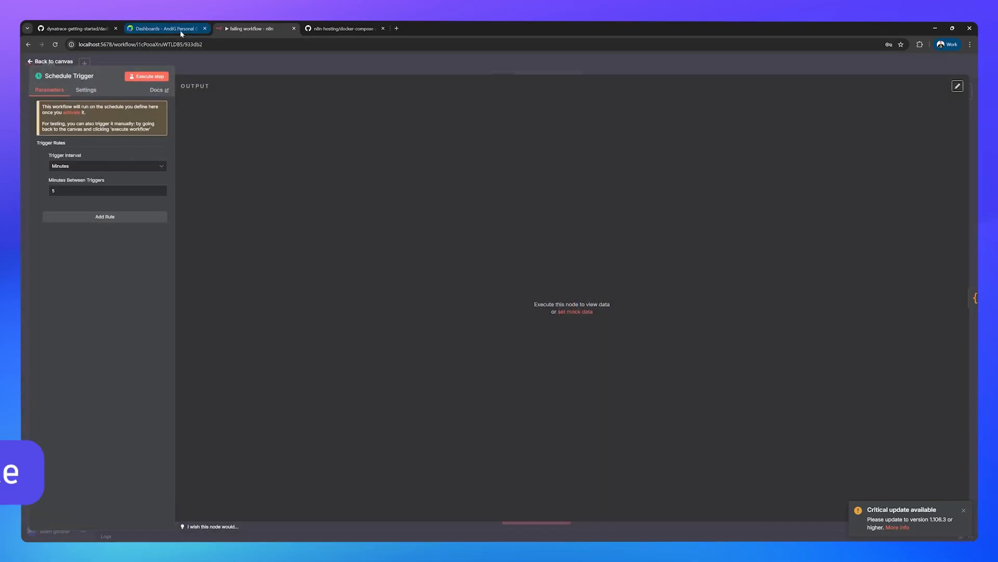
mouse_move(167, 28)
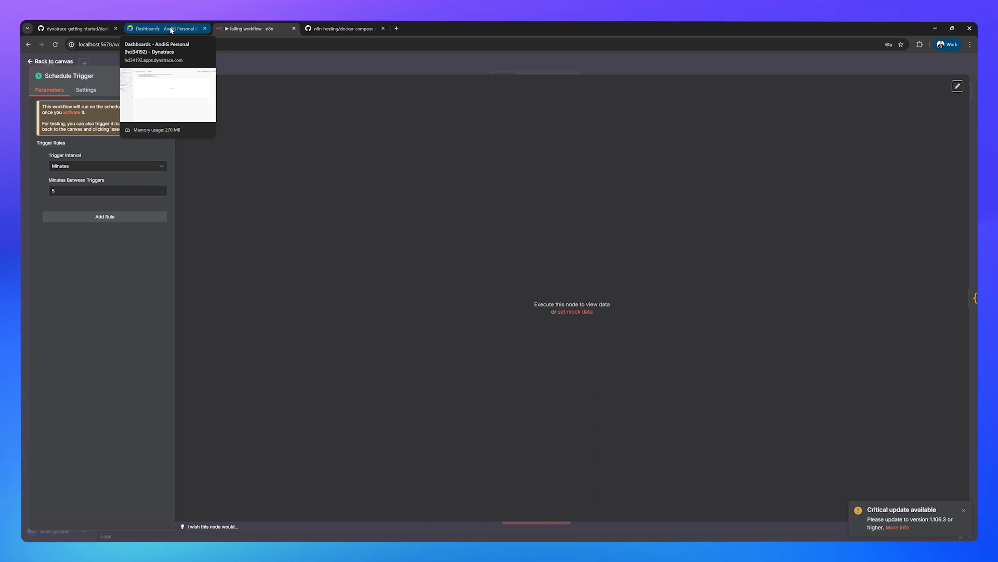
Step: Bring up the Dynatrace n8n Overview dashboard to review workflow created and updated audit logs
left_click(164, 28)
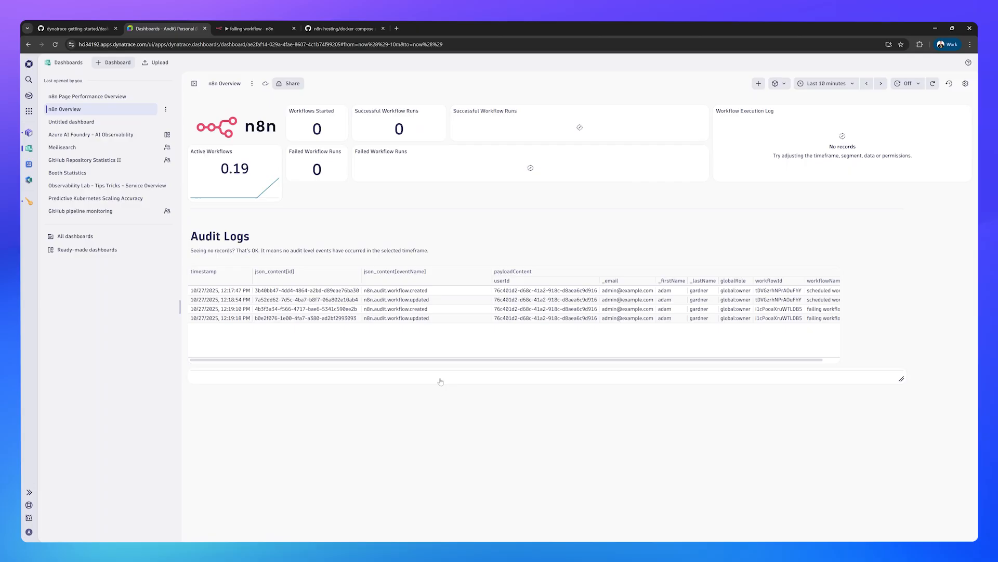
mouse_move(331, 99)
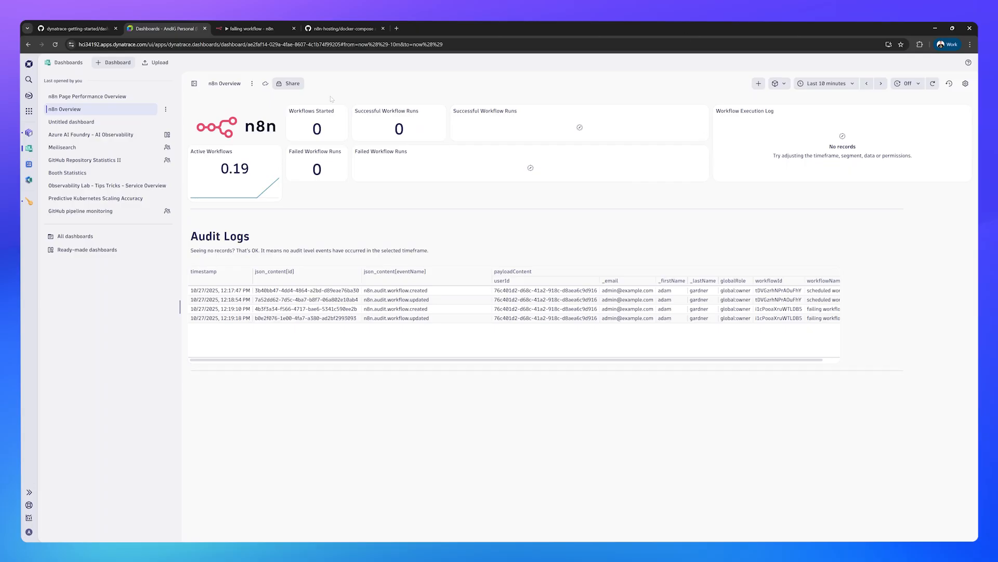
mouse_move(83, 110)
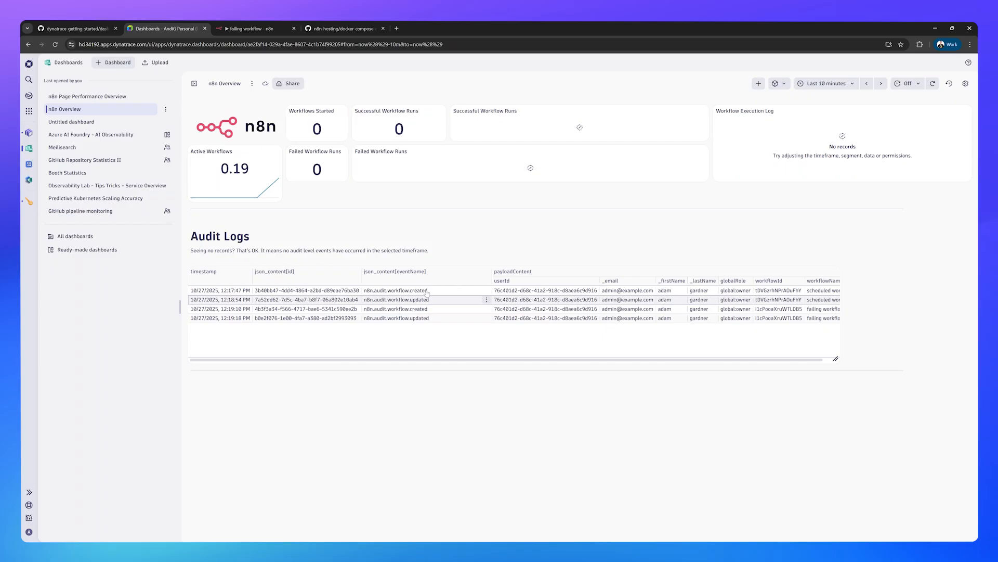
mouse_move(628, 300)
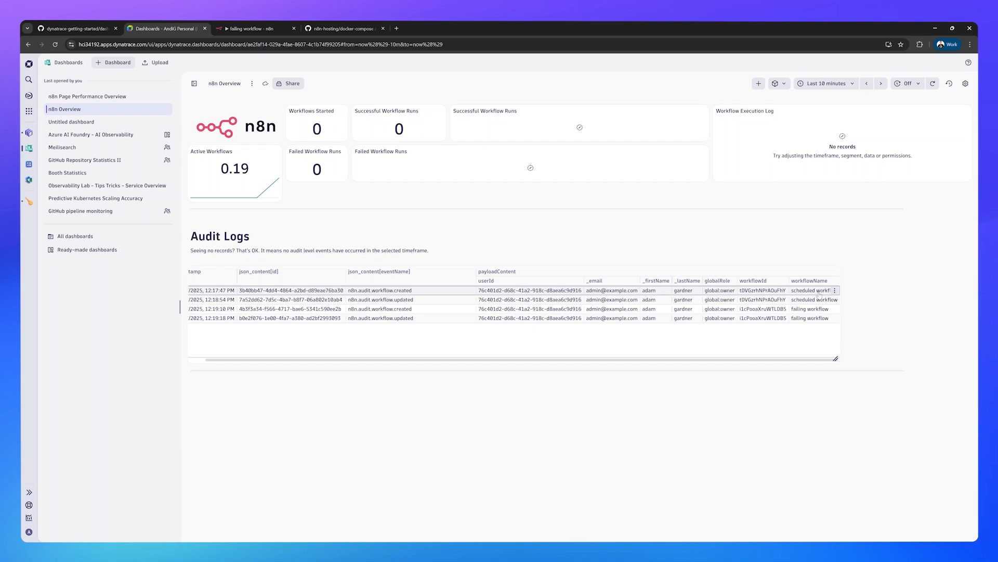
mouse_move(828, 317)
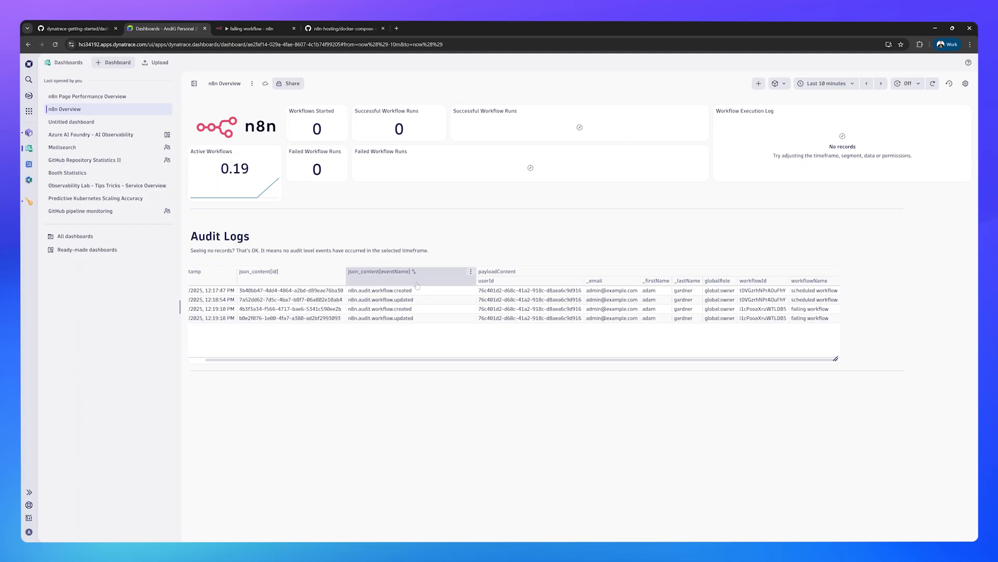
mouse_move(406, 299)
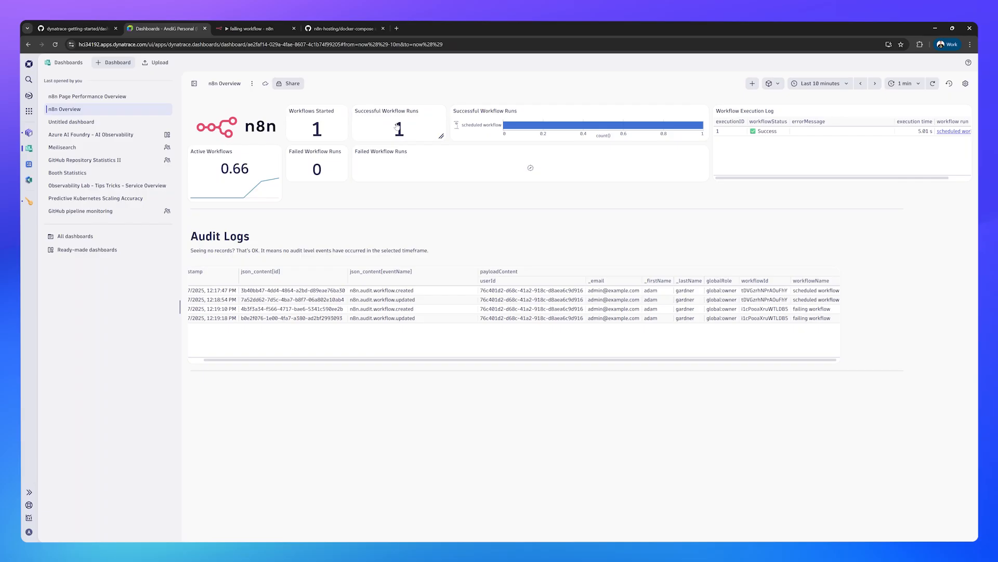
mouse_move(391, 131)
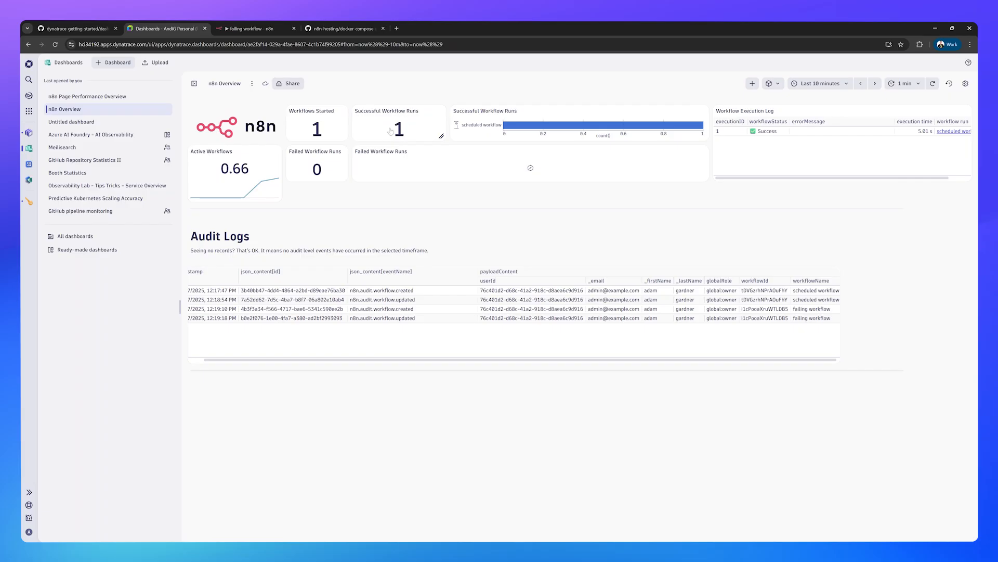
mouse_move(682, 134)
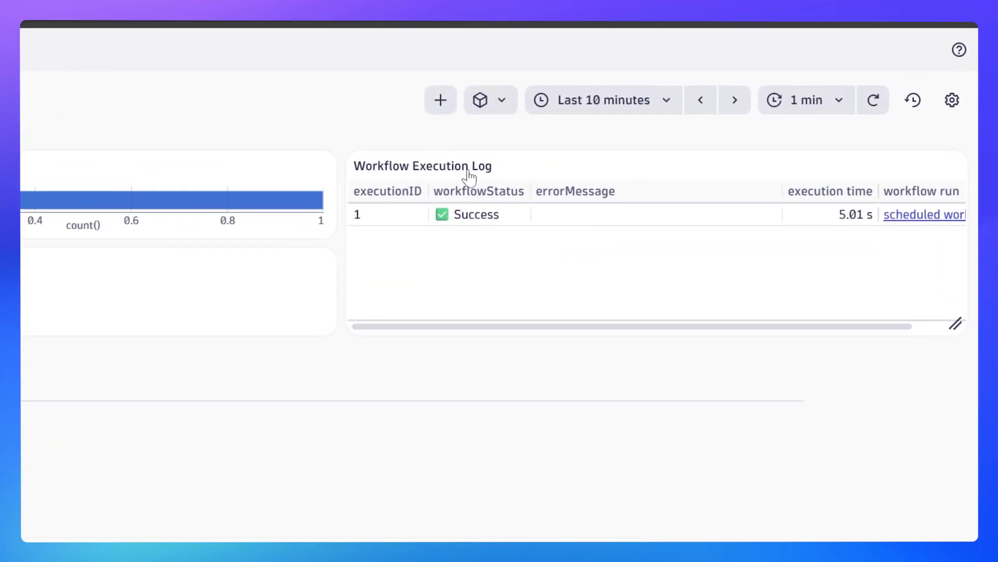
mouse_move(378, 215)
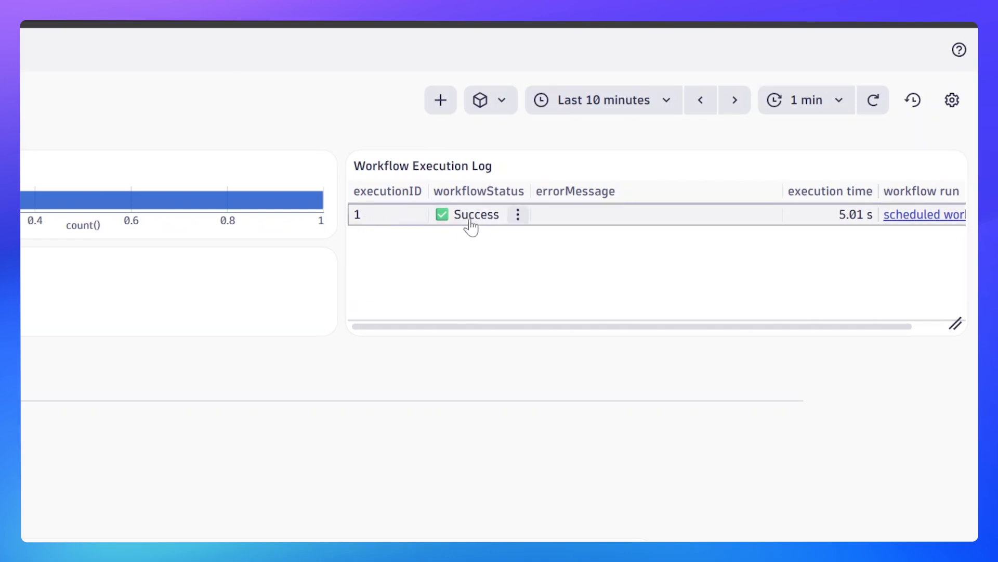
mouse_move(468, 247)
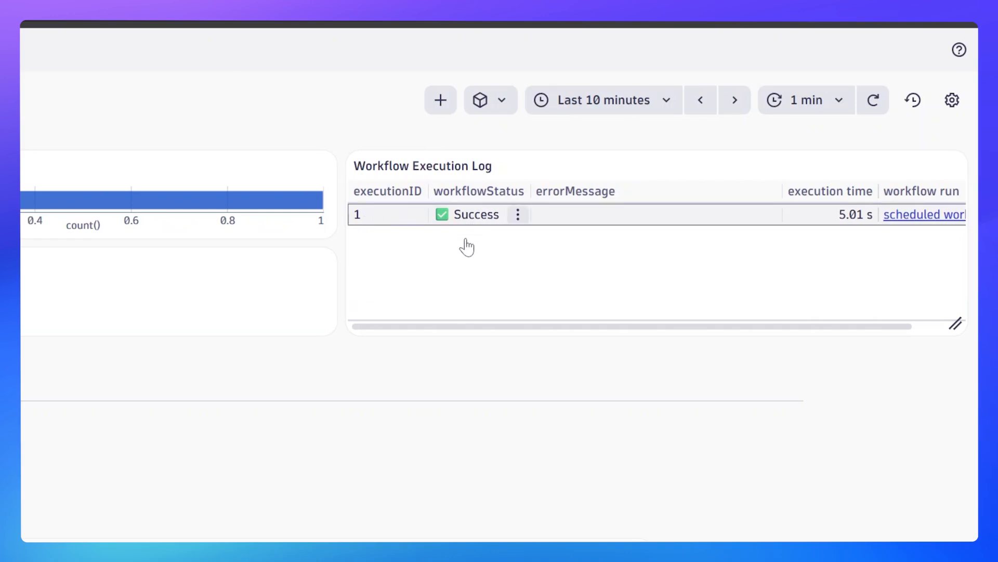
scroll("right", 3)
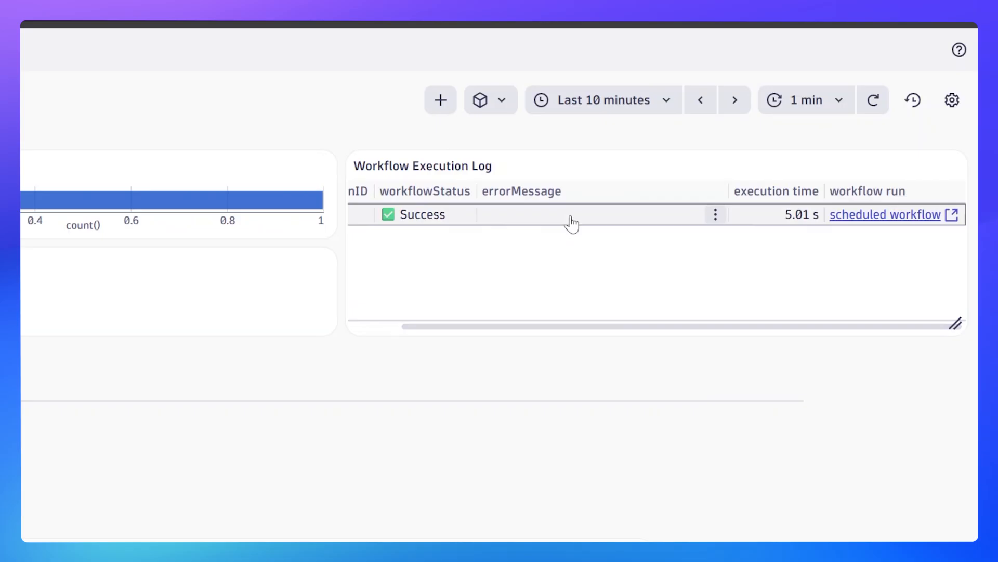
mouse_move(559, 224)
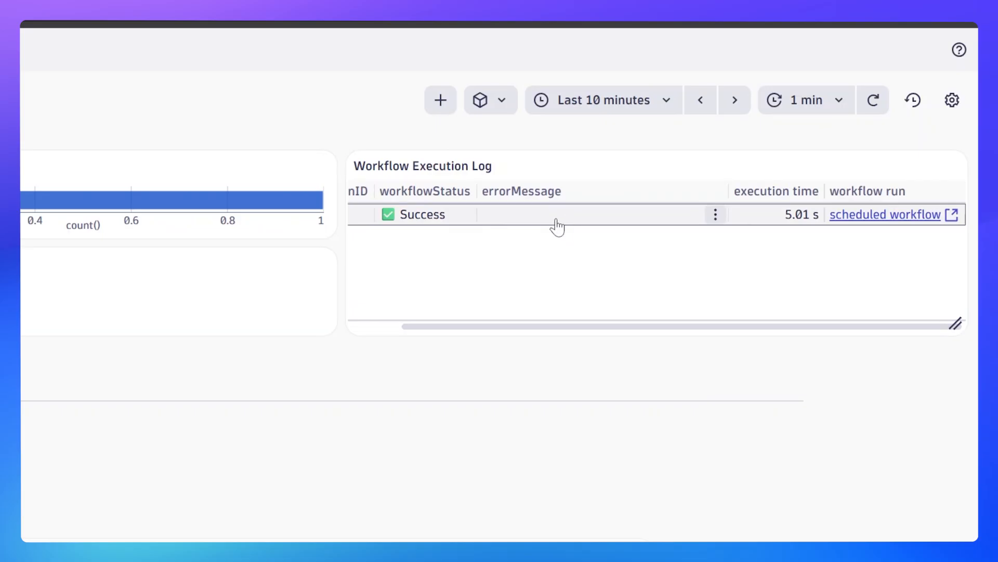
mouse_move(807, 237)
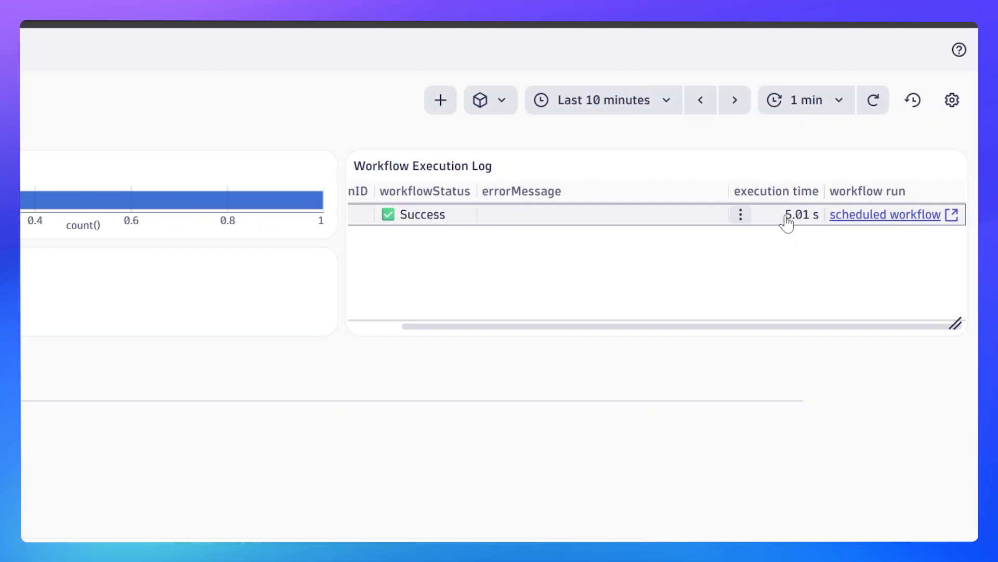
mouse_move(795, 223)
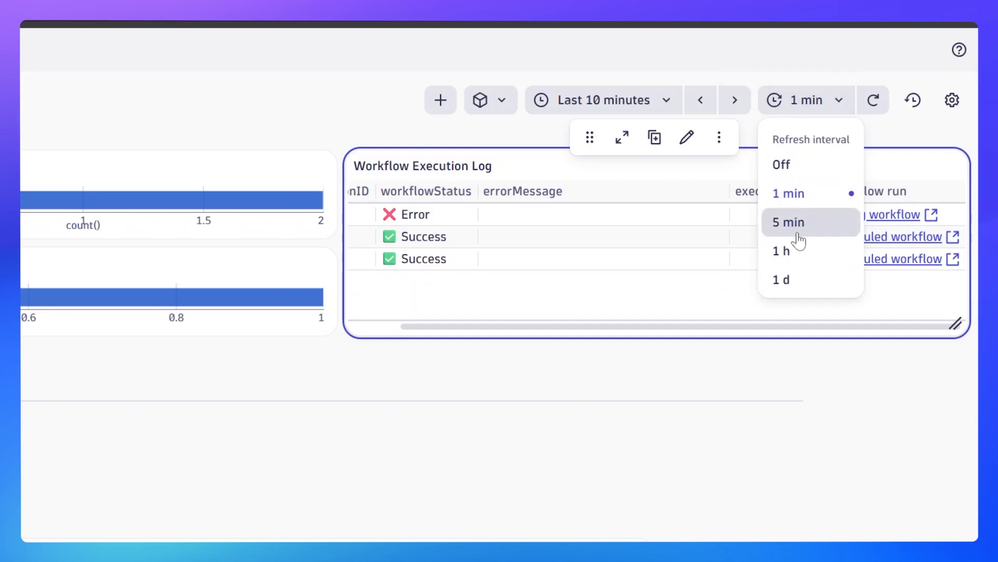
mouse_move(807, 165)
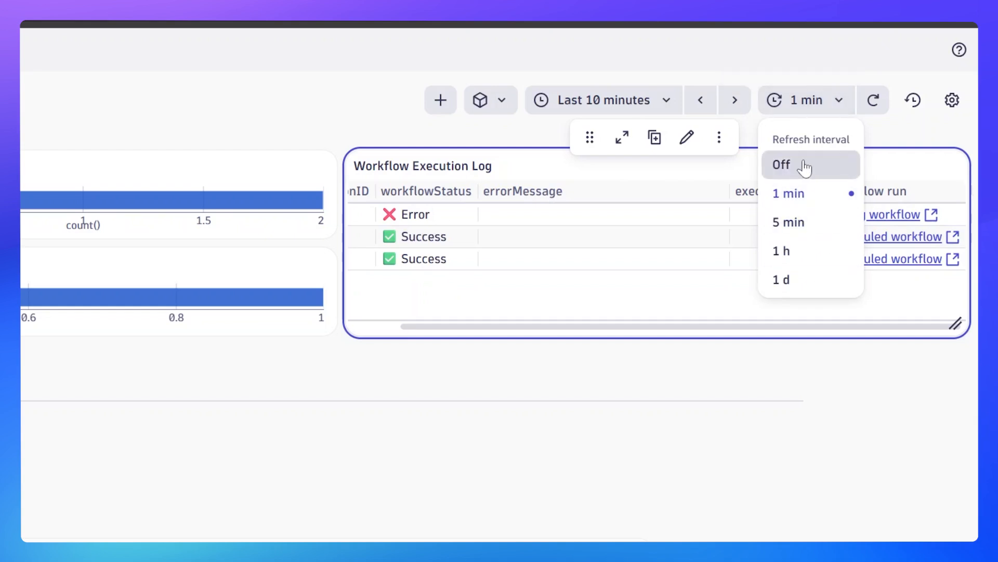
Step: Keep the one-minute refresh interval and open the scheduled workflow's run in n8n
left_click(873, 100)
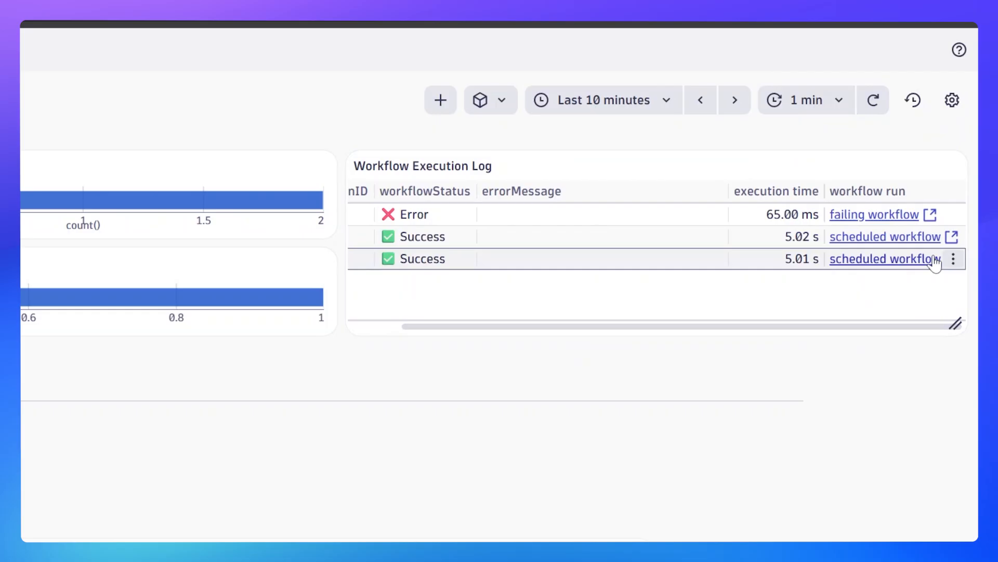
left_click(880, 258)
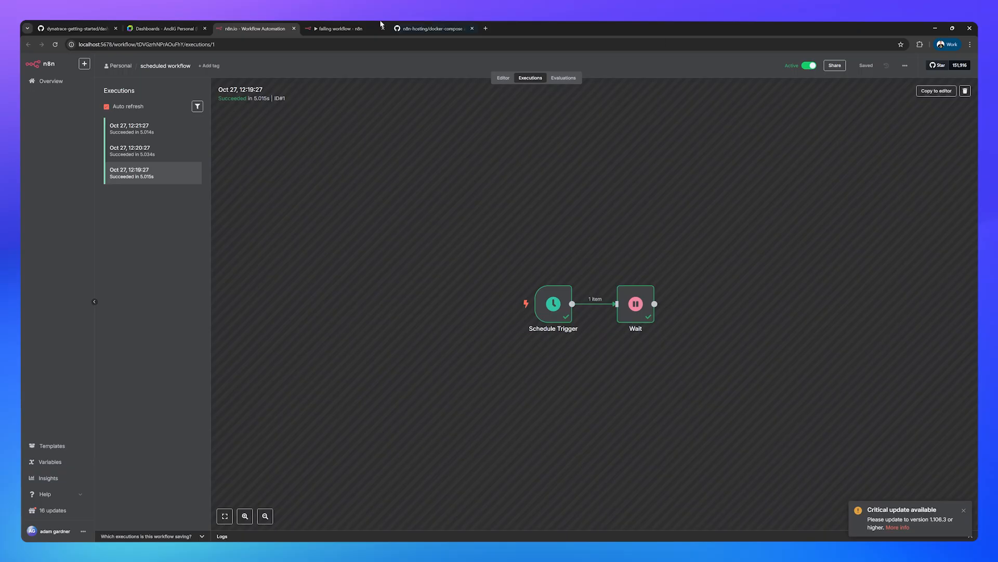
Step: Return to the Dynatrace dashboard's n8n workflow execution log
left_click(165, 28)
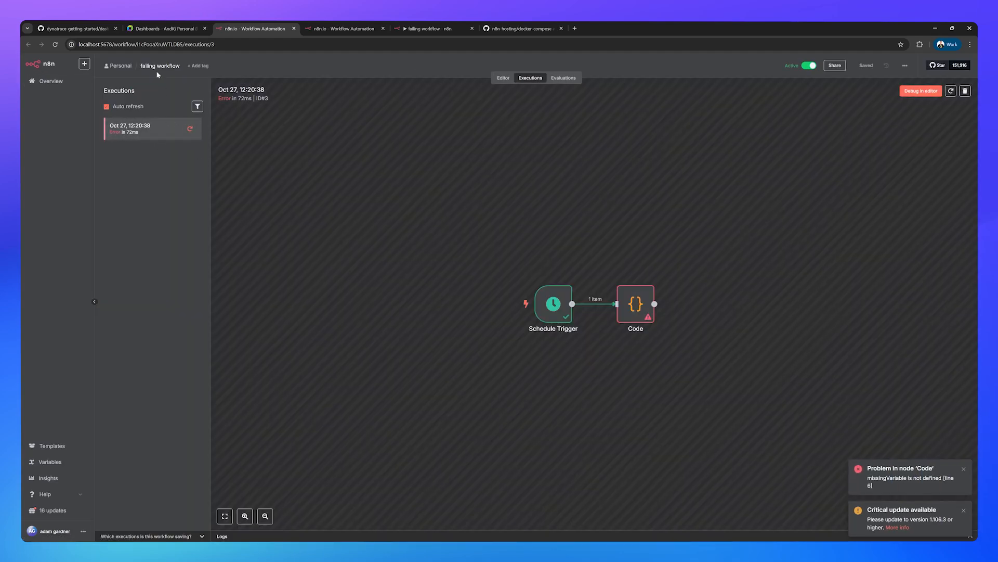
left_click(167, 28)
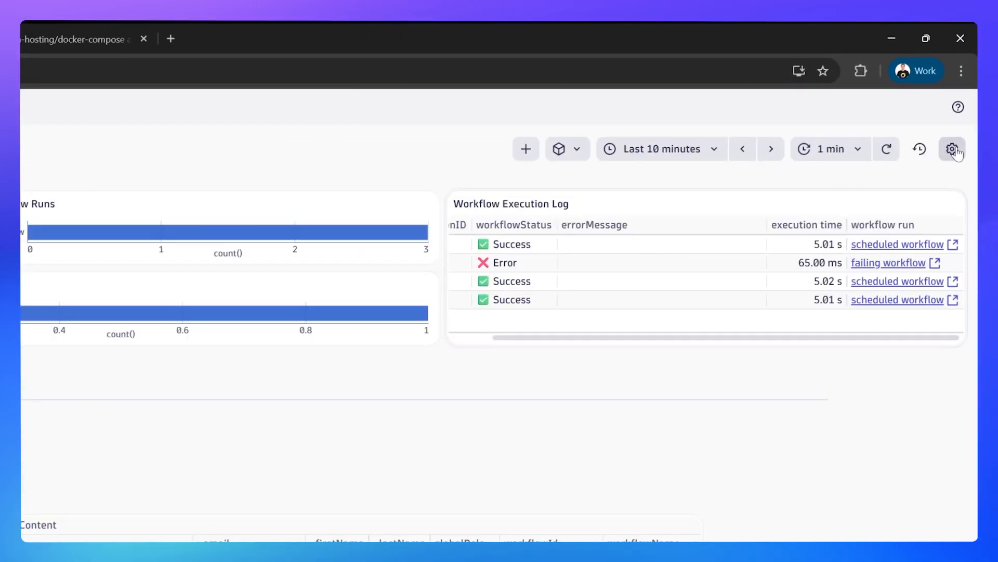
left_click(952, 149)
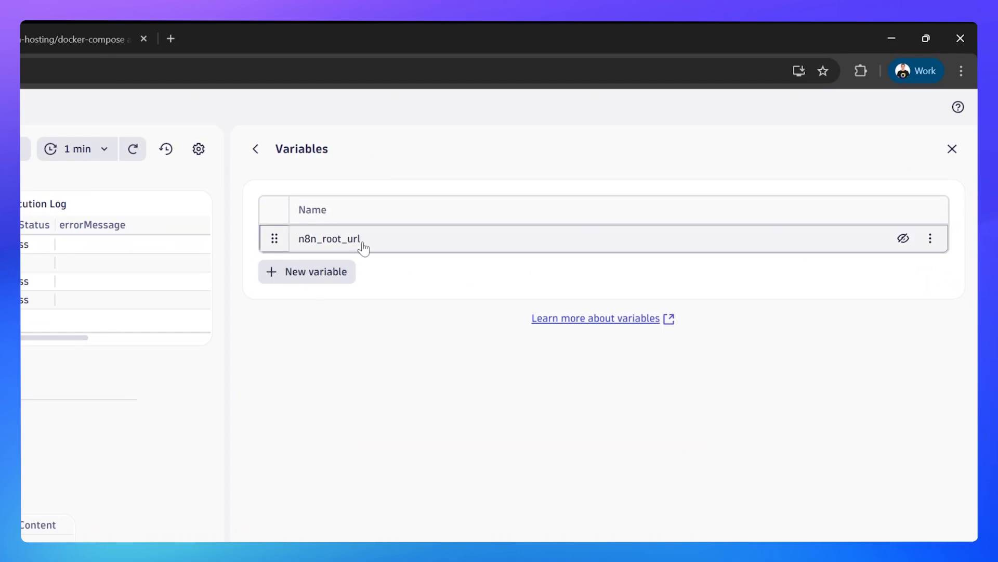
mouse_move(397, 247)
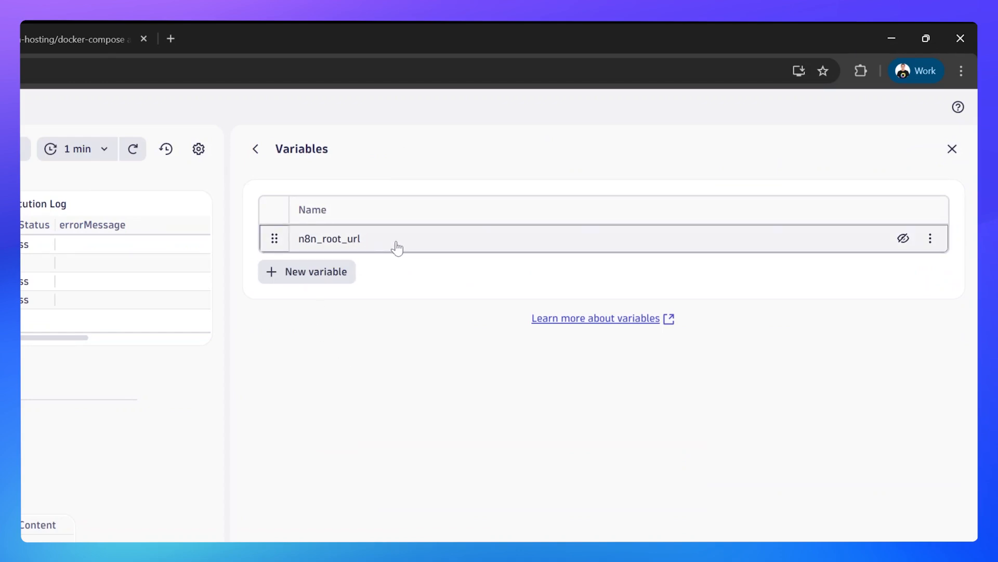
left_click(330, 238)
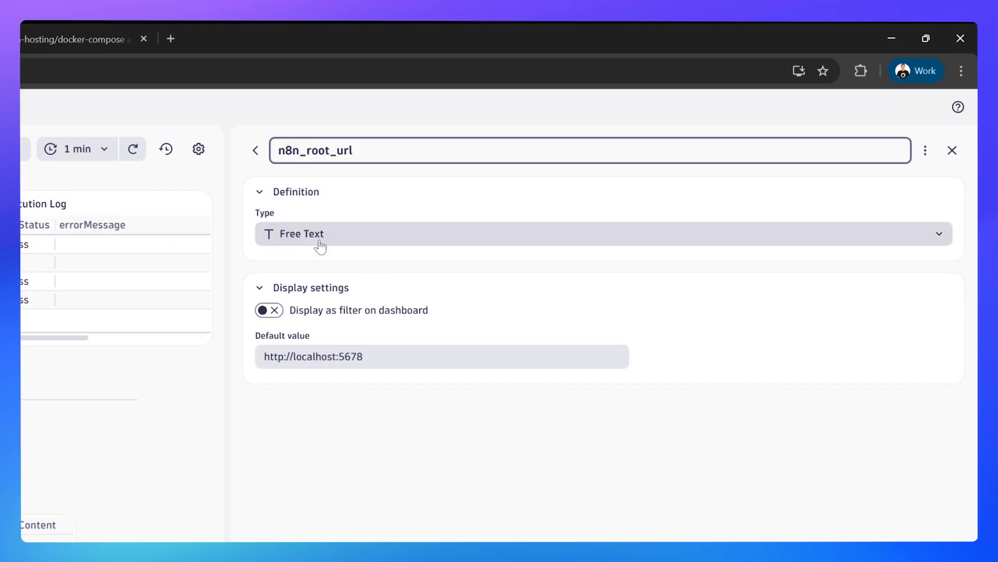
double_click(325, 356)
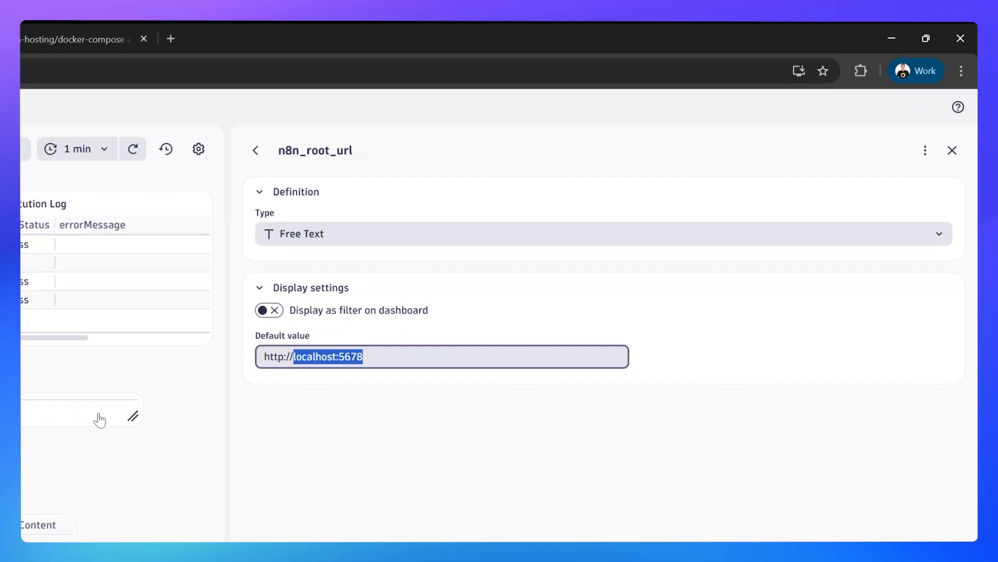
left_click(166, 28)
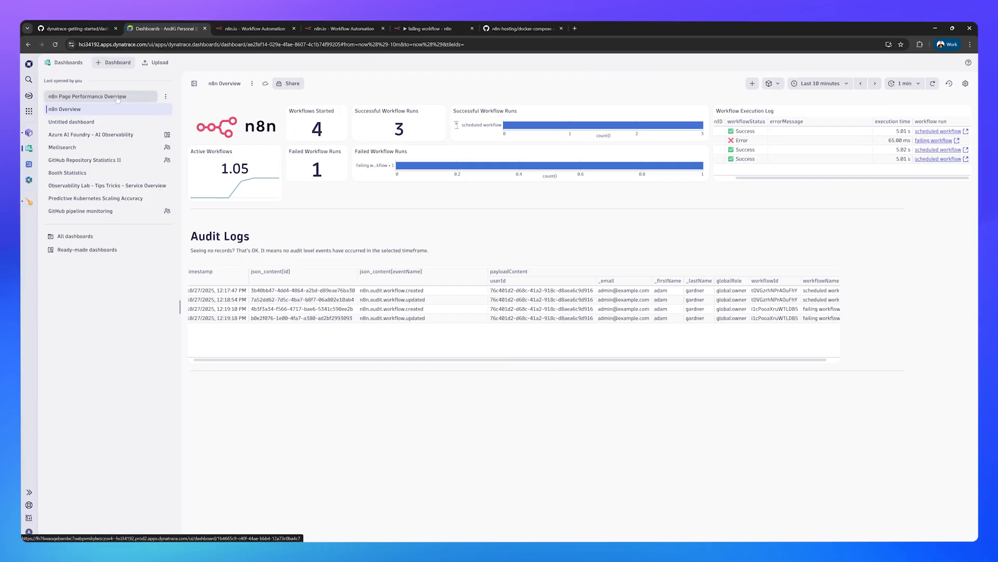
Step: Open n8n Page Performance Overview from the Last opened by you list
left_click(88, 96)
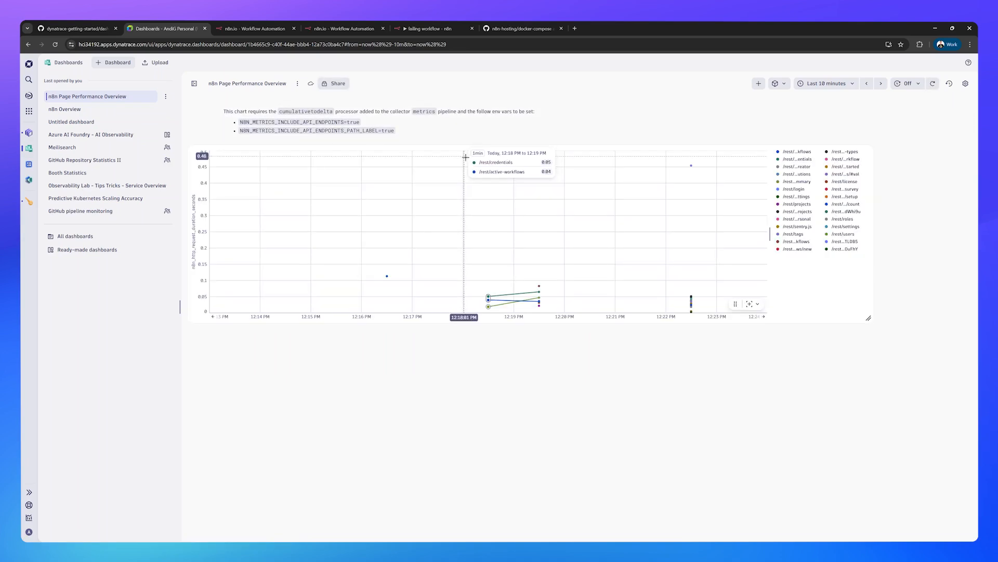
mouse_move(590, 136)
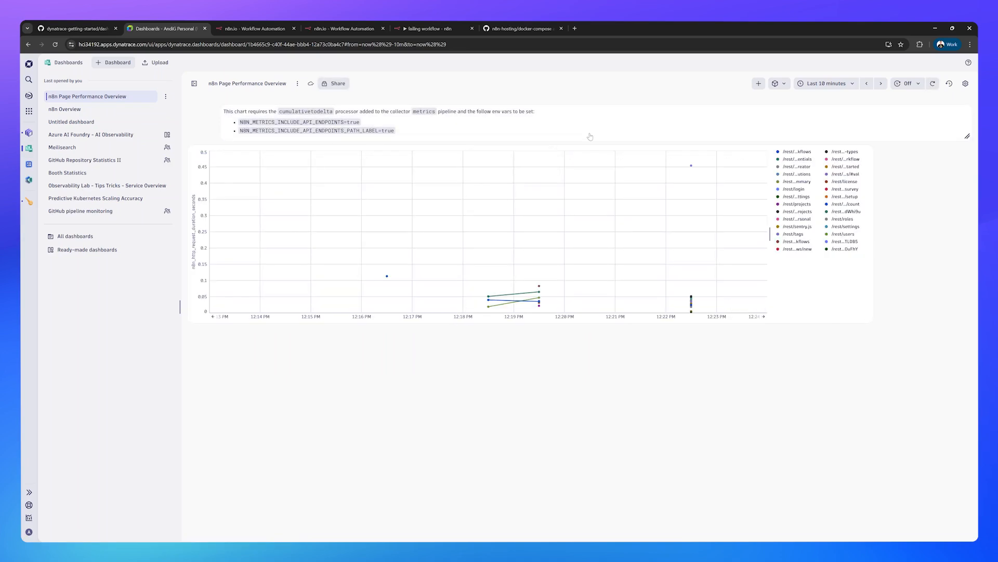